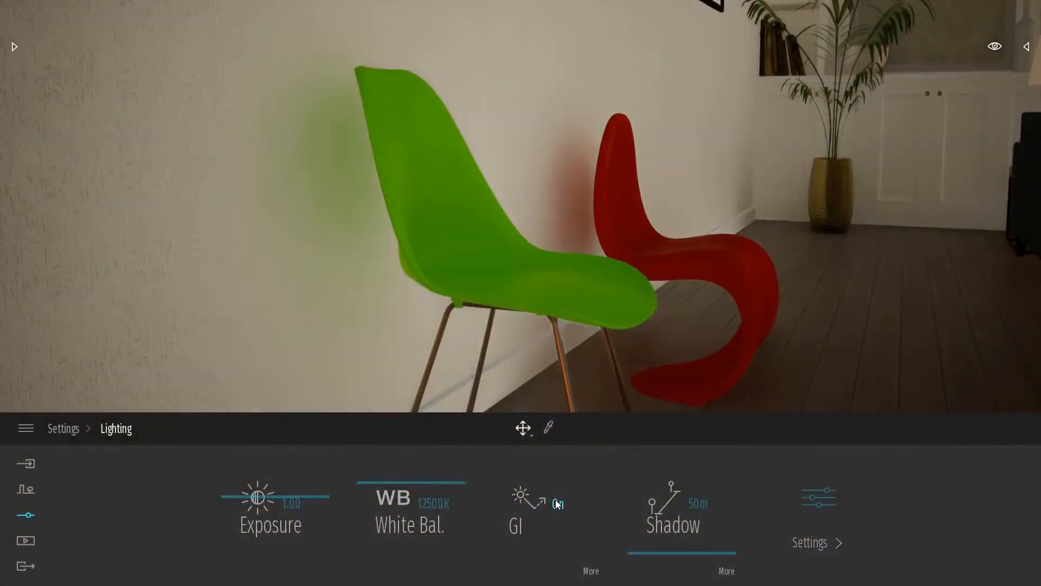
Step: Switch the GI toggle to Off in the Lighting settings
click(538, 502)
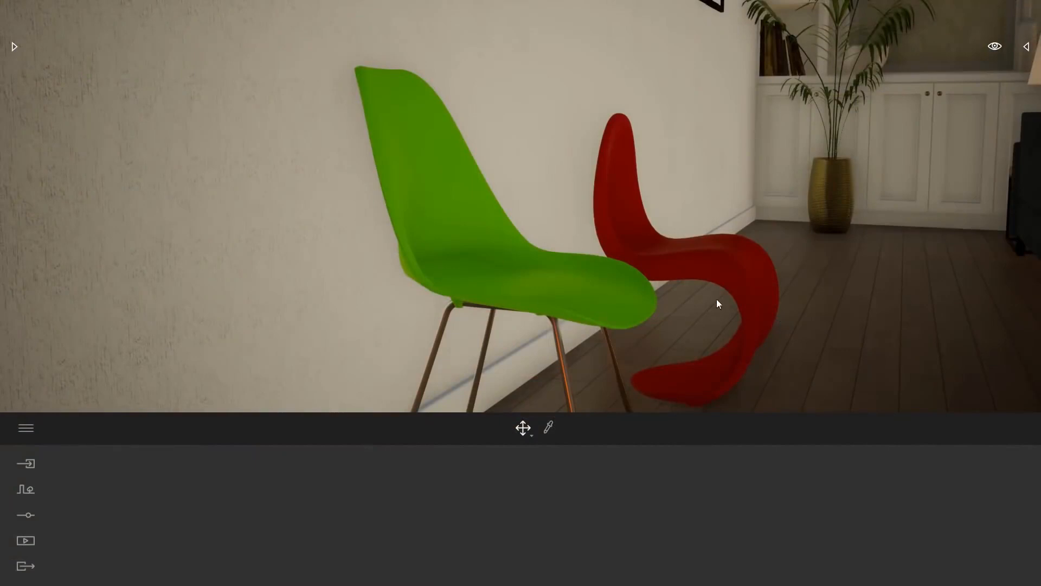
mouse_move(479, 268)
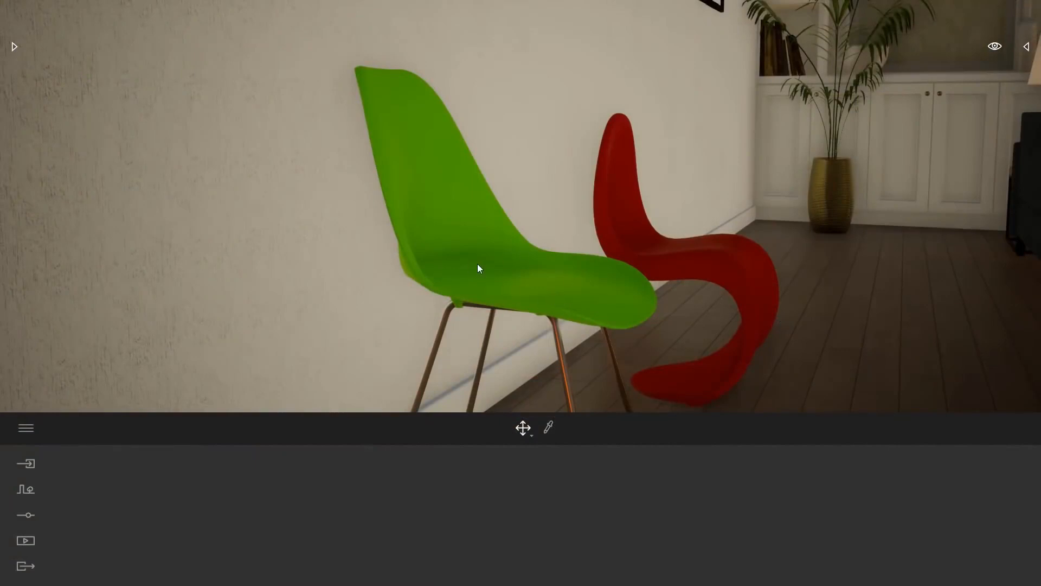
mouse_move(612, 218)
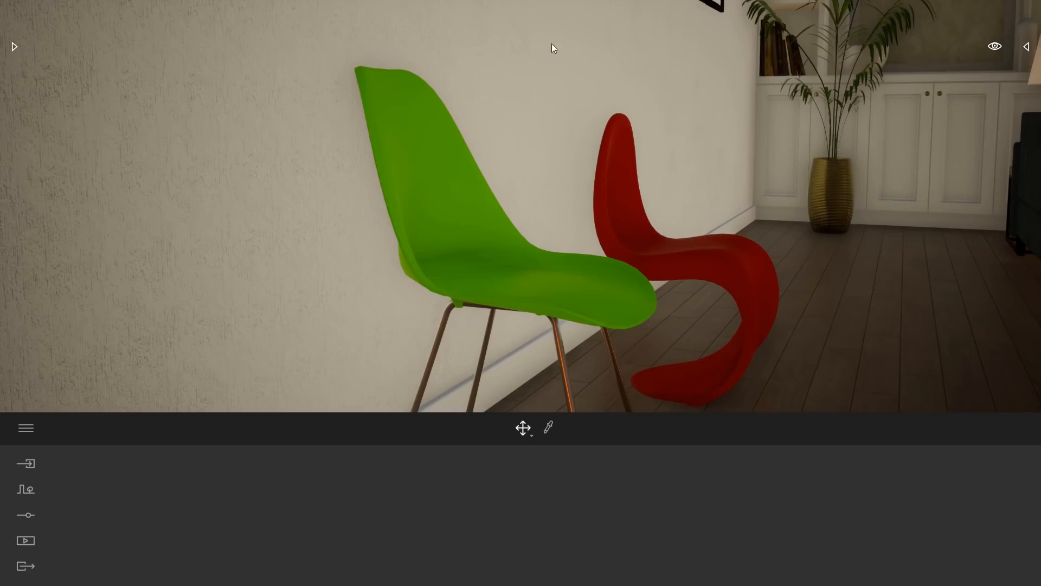
mouse_move(525, 191)
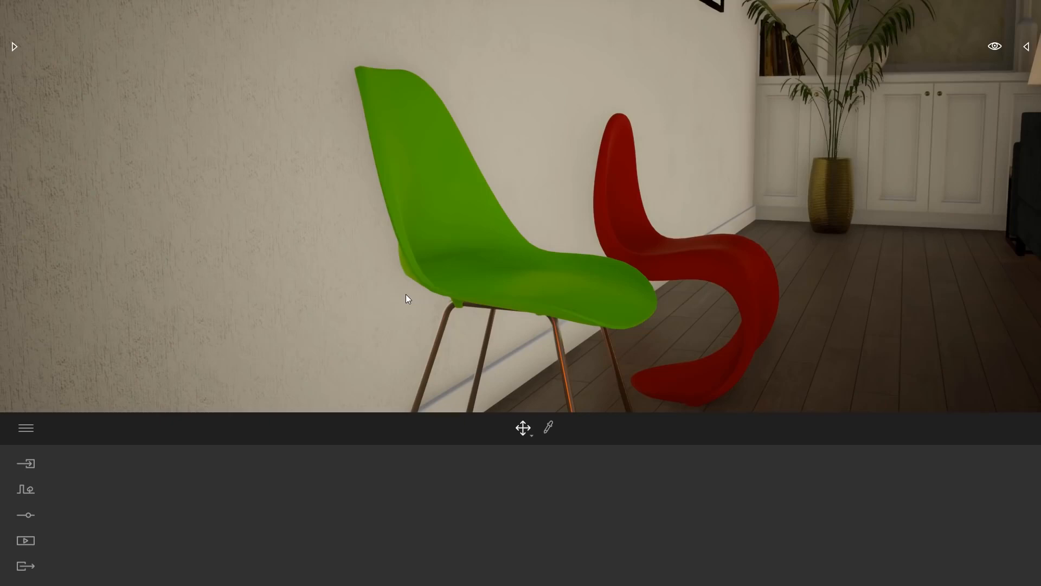
mouse_move(84, 496)
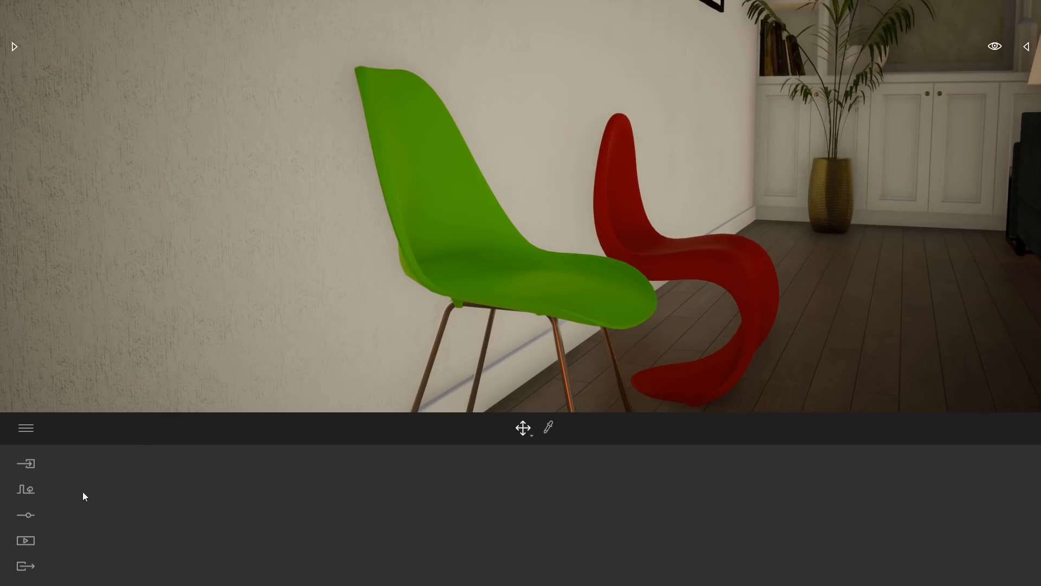
Step: Return to Settings > Lighting and switch the GI toggle back to On
click(25, 514)
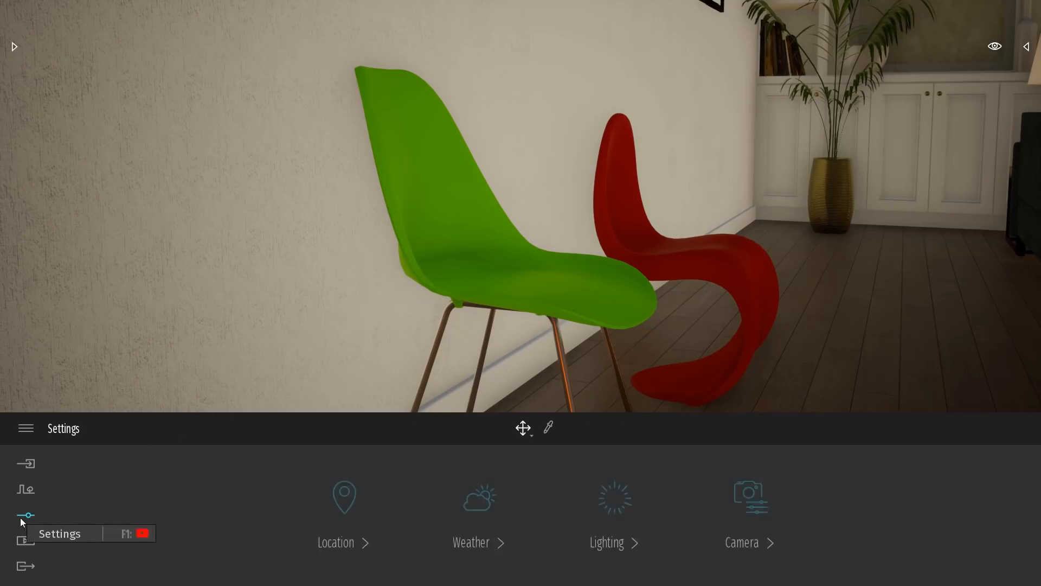
click(605, 514)
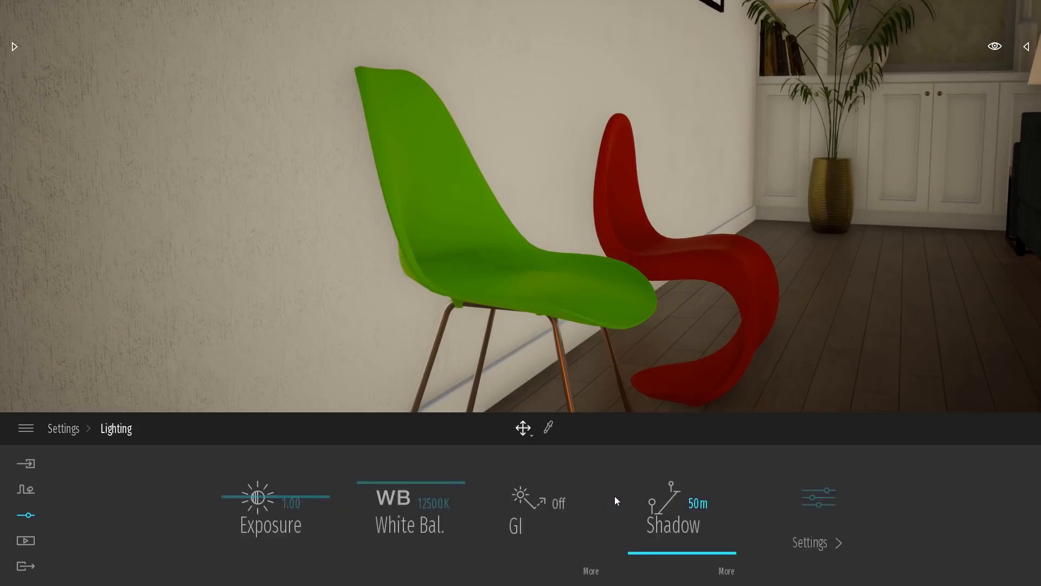
mouse_move(573, 522)
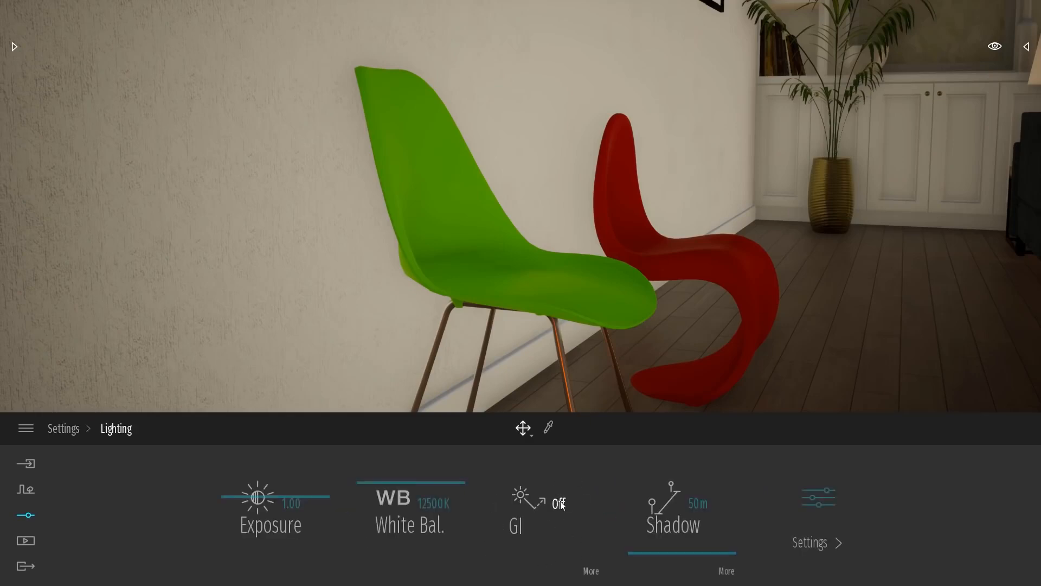
click(559, 503)
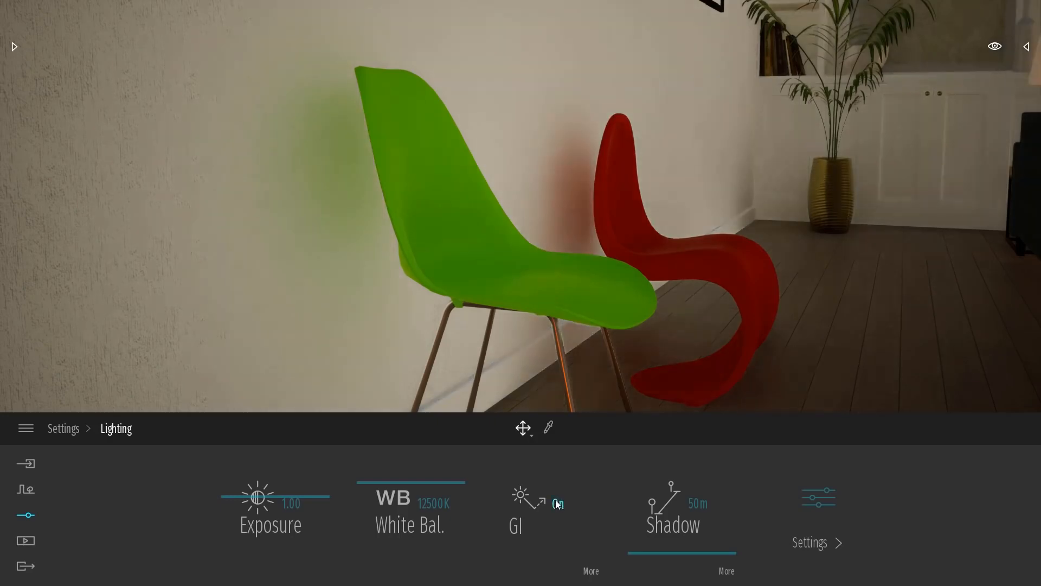
click(558, 502)
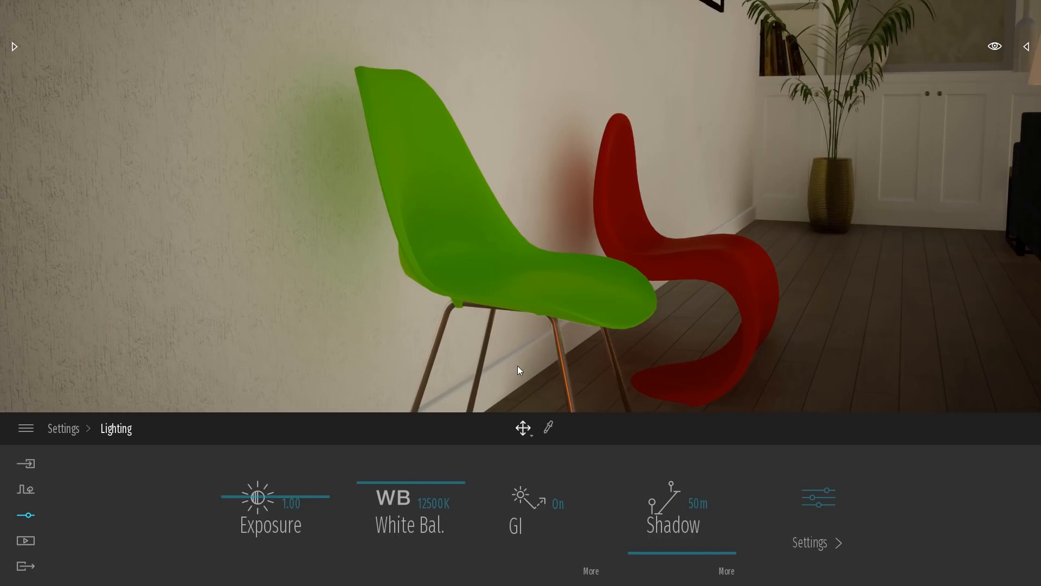
mouse_move(590, 303)
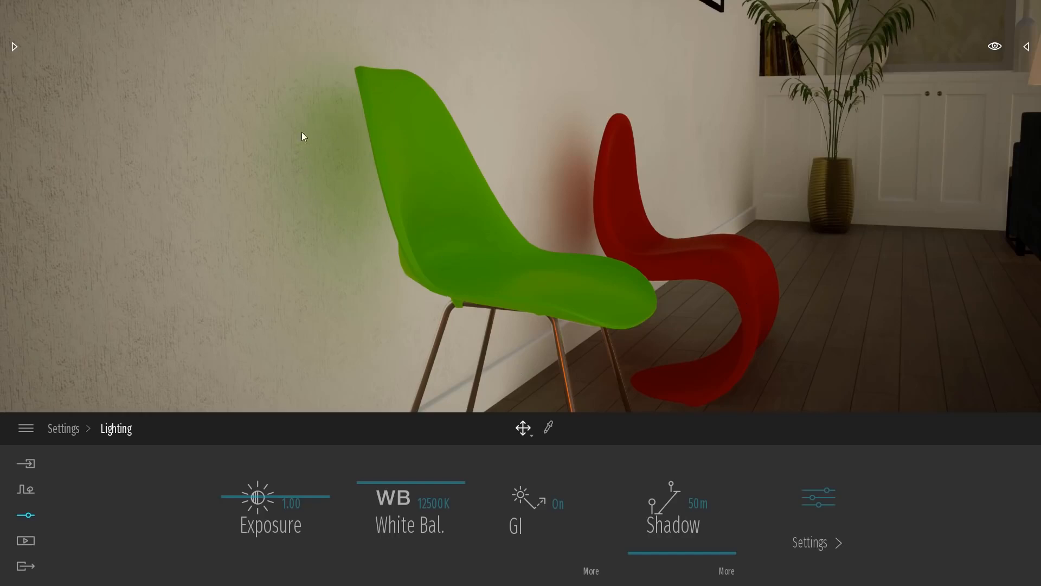
mouse_move(615, 144)
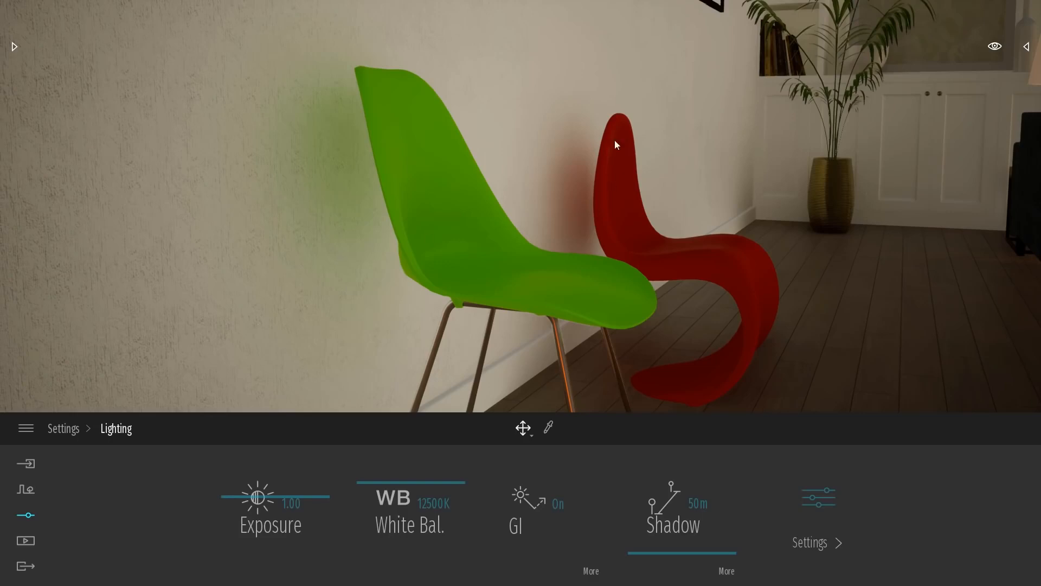
mouse_move(613, 230)
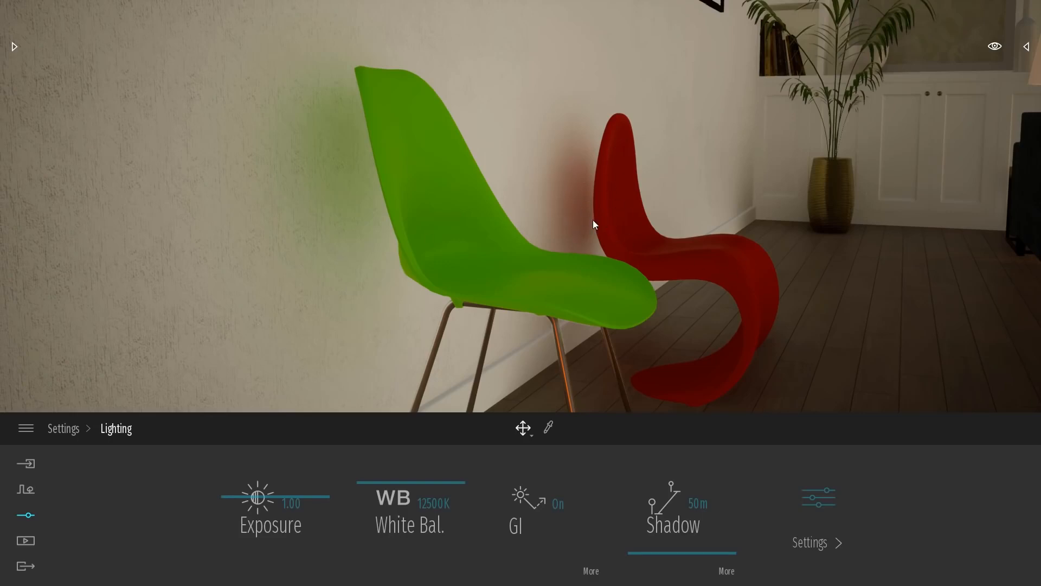
mouse_move(524, 304)
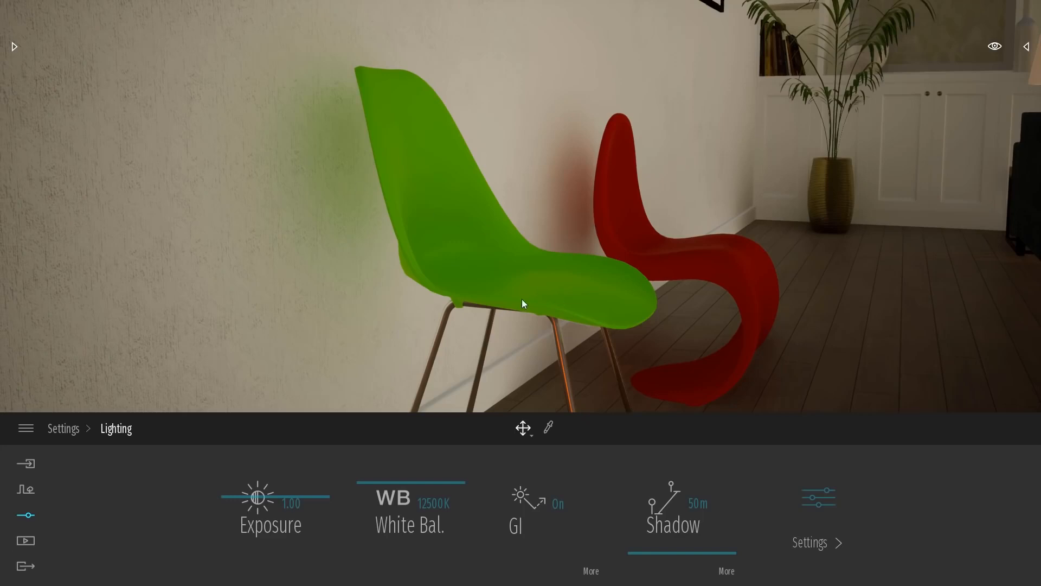
mouse_move(565, 270)
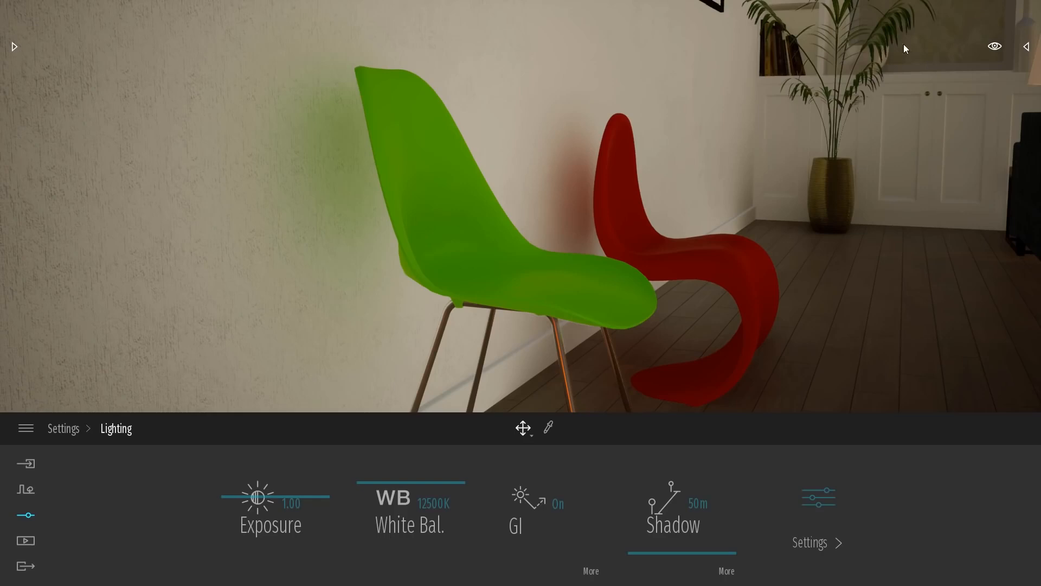
mouse_move(662, 220)
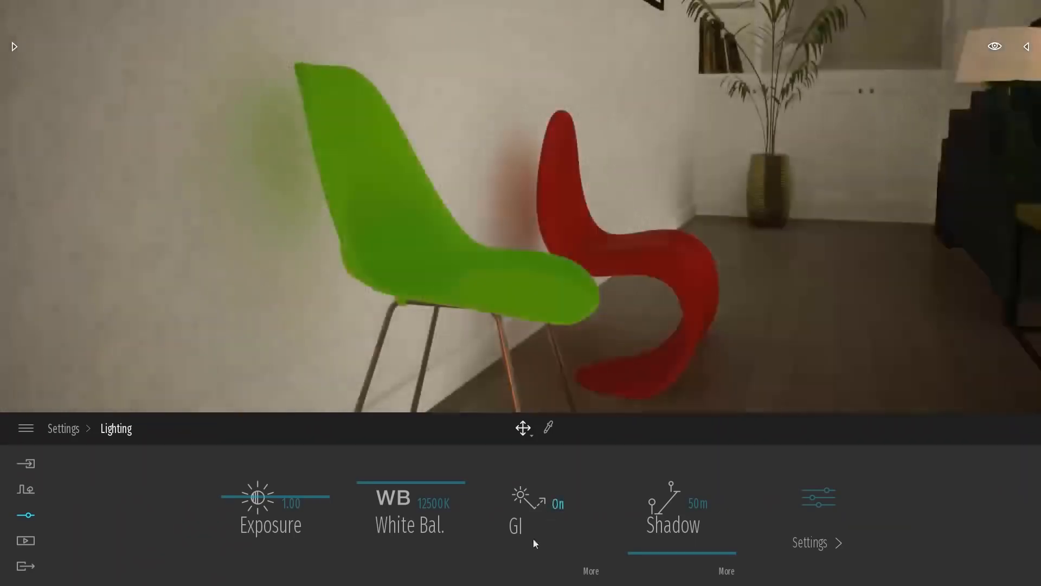
Step: In the detailed GI settings, raise GI intensity from 0.00 to 1.00 with distance 1.00 m
click(515, 525)
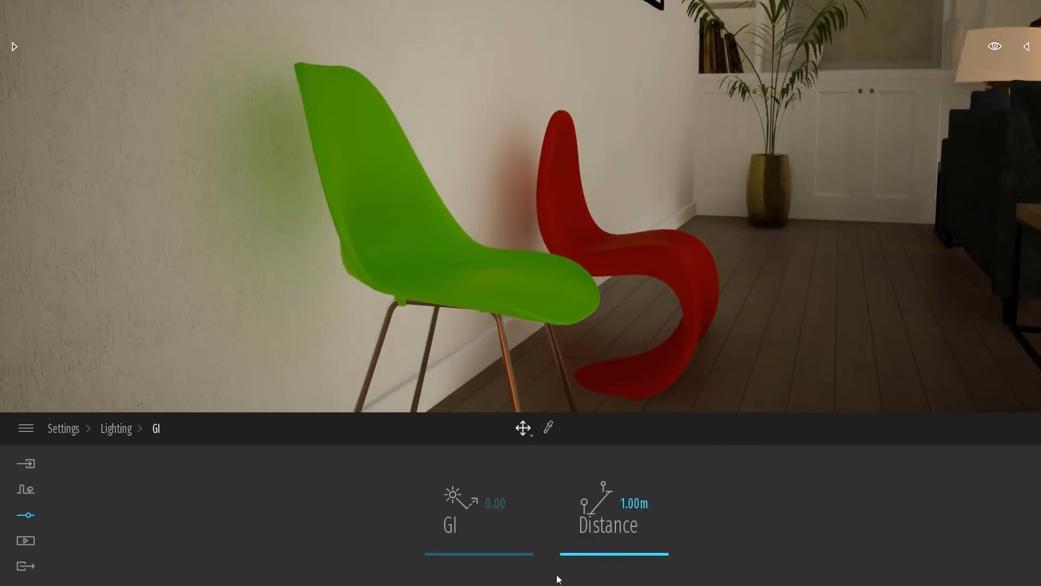
click(478, 502)
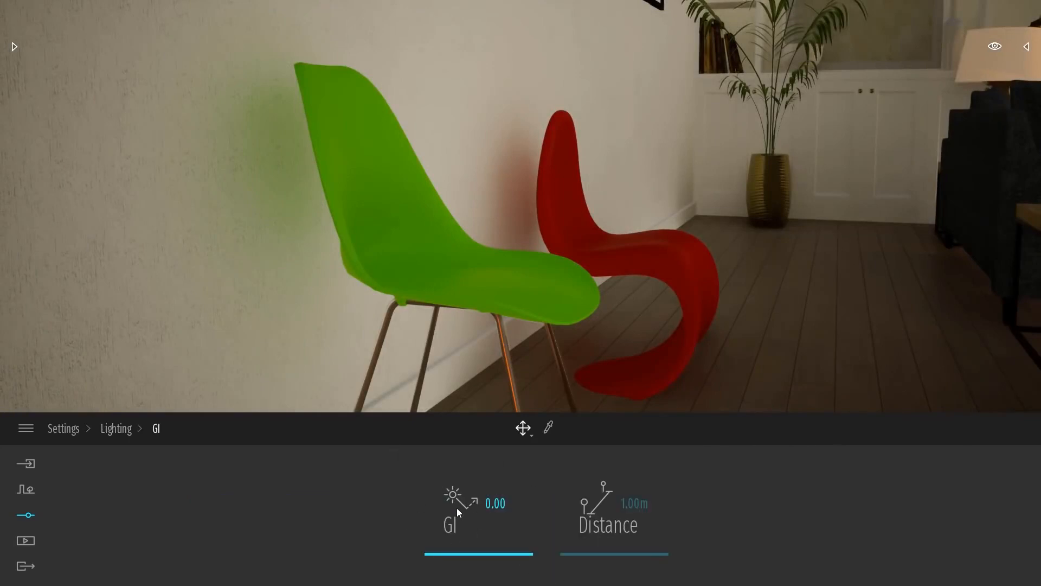
click(607, 514)
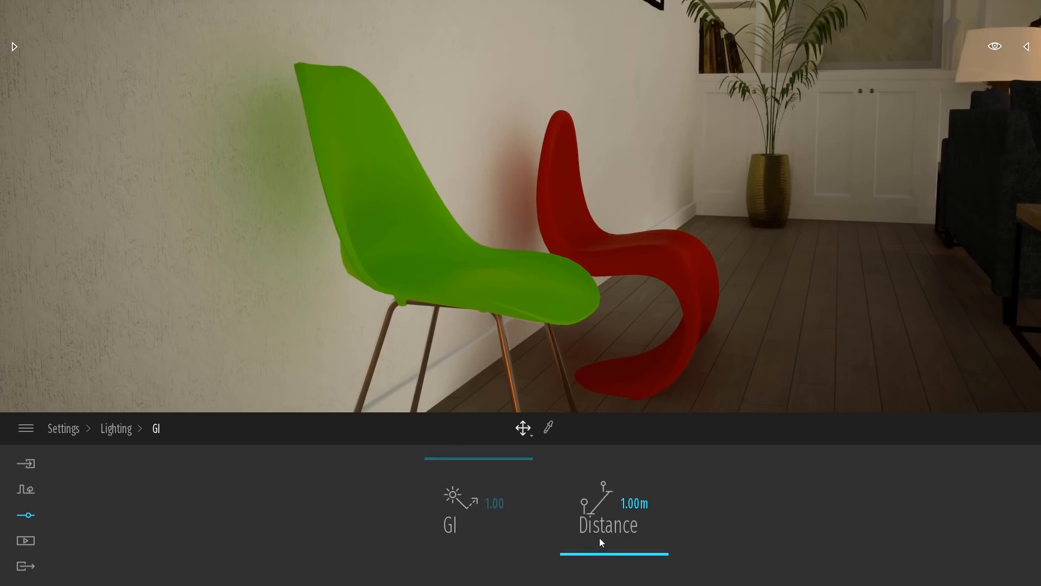
mouse_move(593, 557)
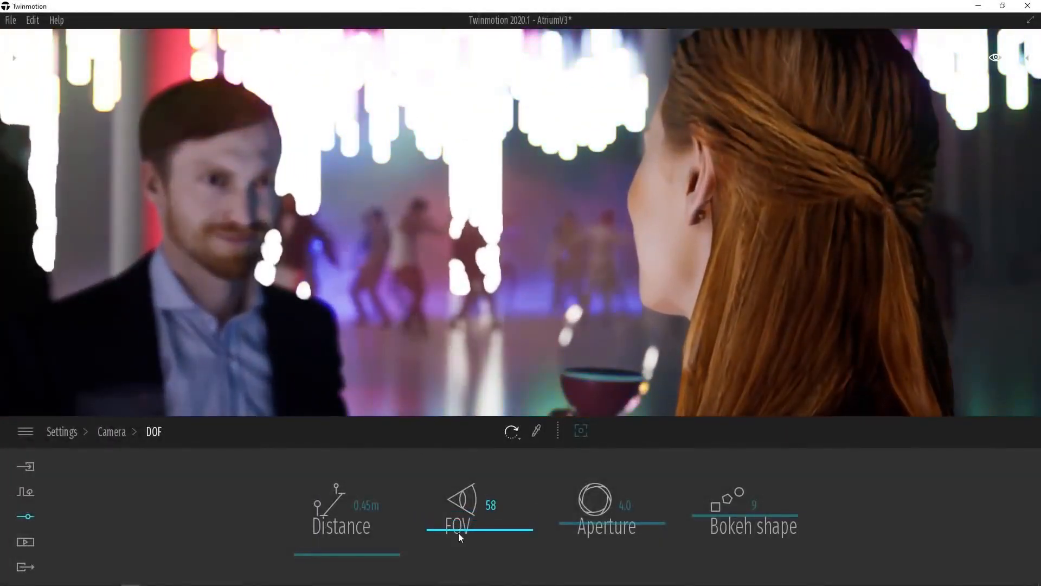
Step: Switch DOF on in Settings > Camera and reveal its Distance, FOV, Aperture and Bokeh settings
click(581, 430)
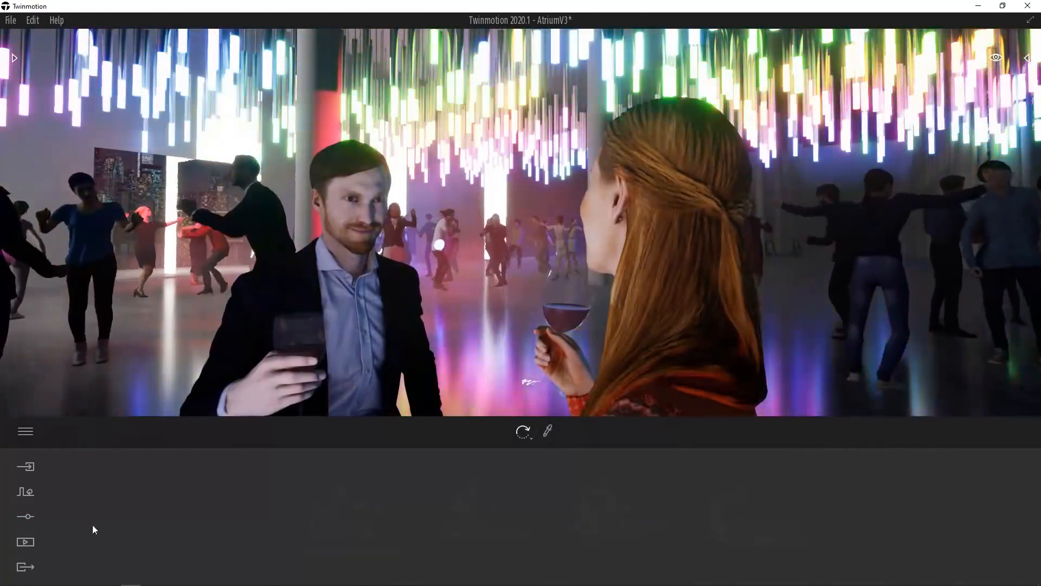
click(25, 516)
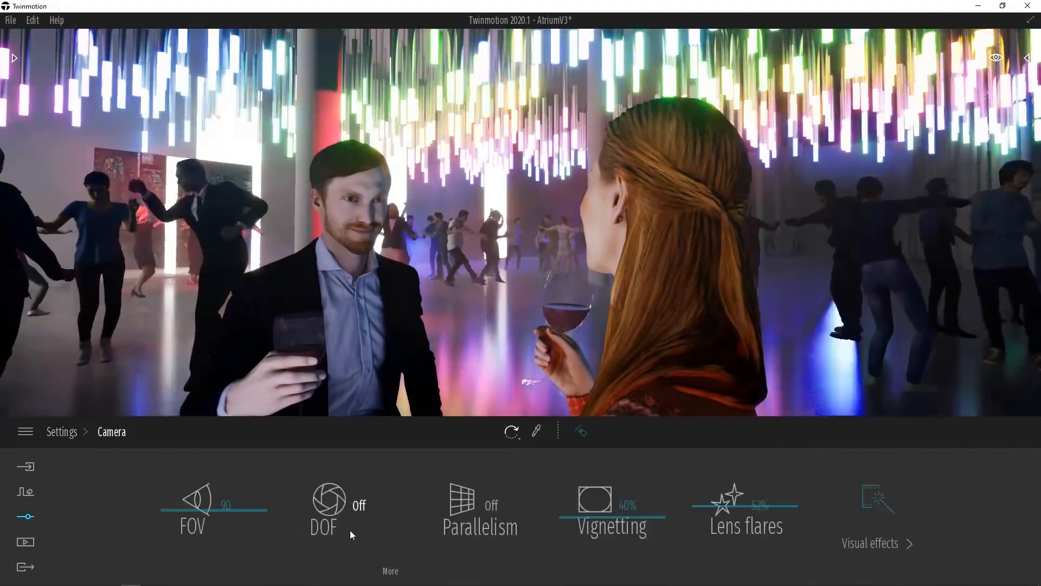
click(328, 499)
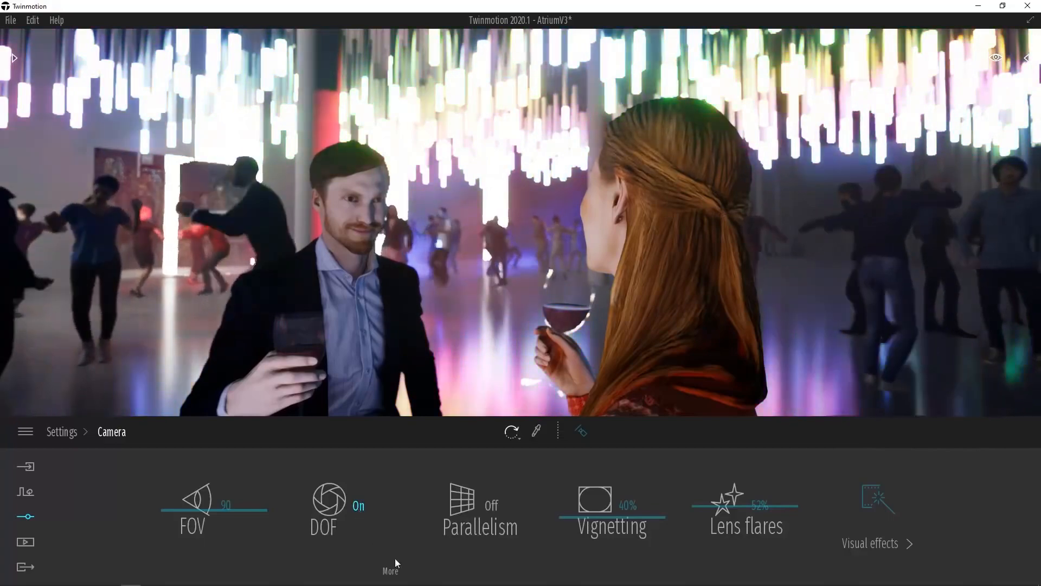
click(323, 508)
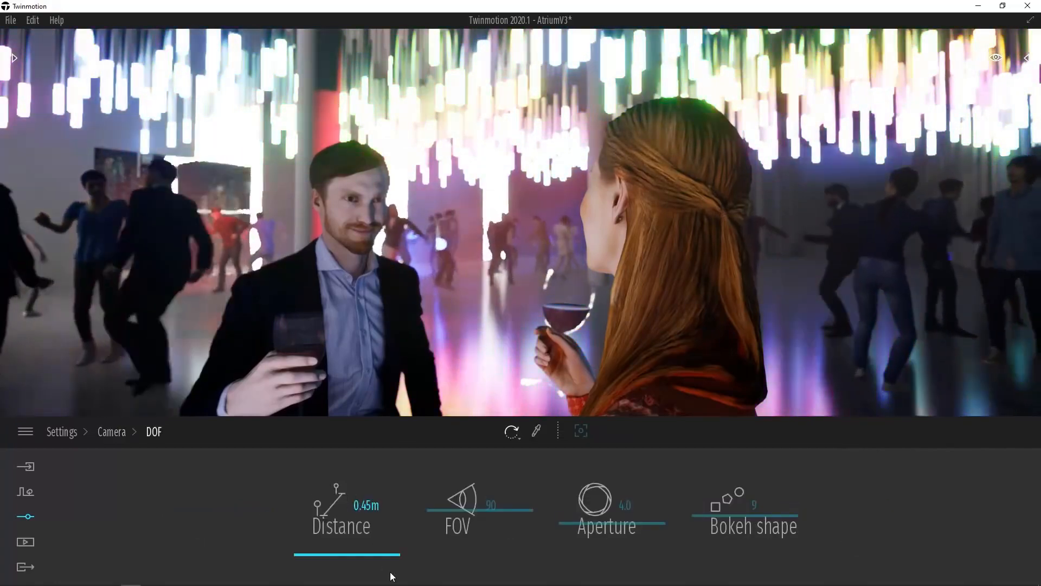
Step: Adjust the DOF's FOV, aperture and bokeh shape settings toward 0.62 m focus and aperture 1.0
click(456, 506)
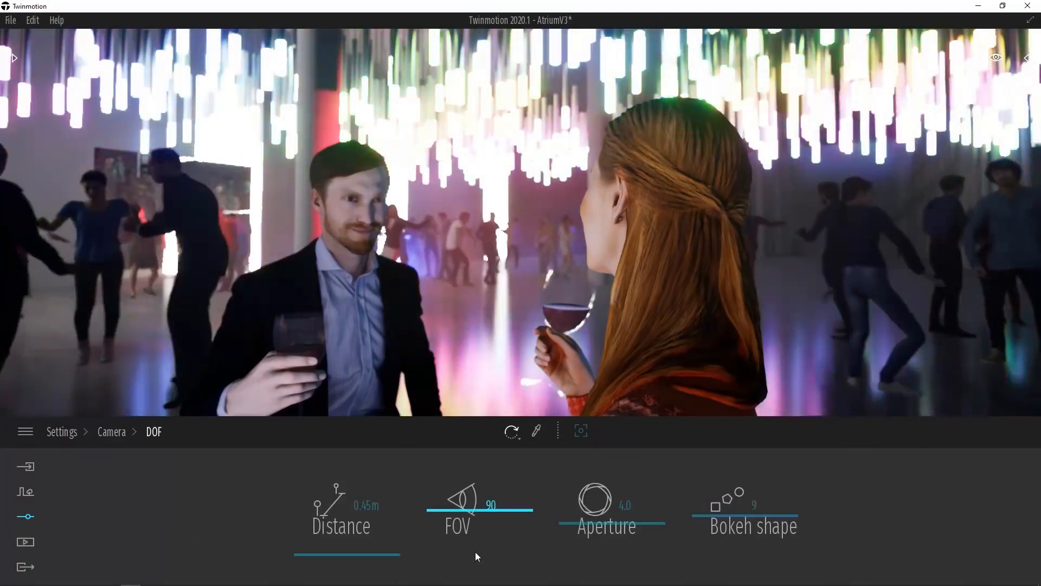
click(341, 525)
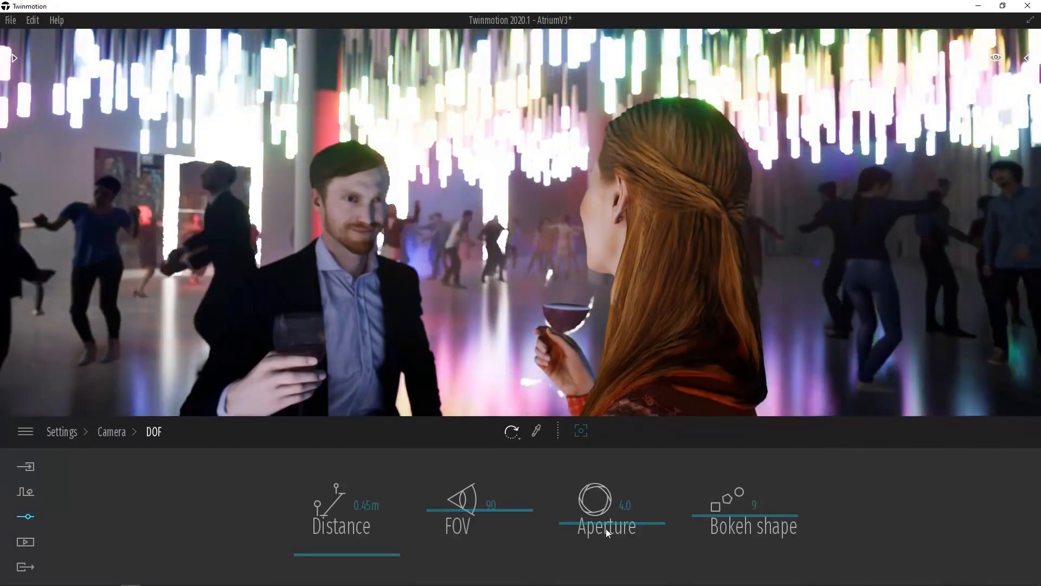
click(745, 525)
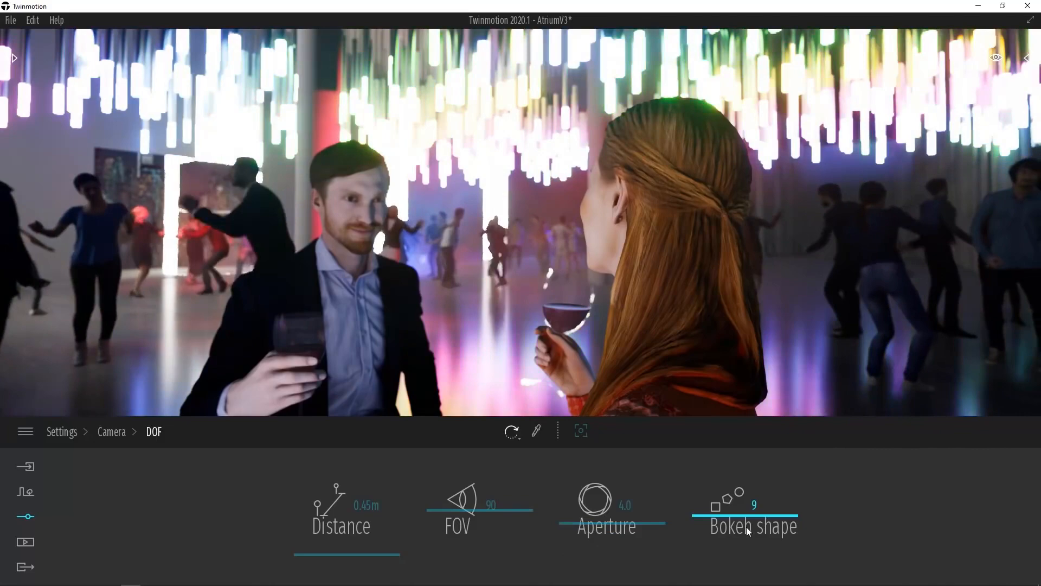
mouse_move(457, 532)
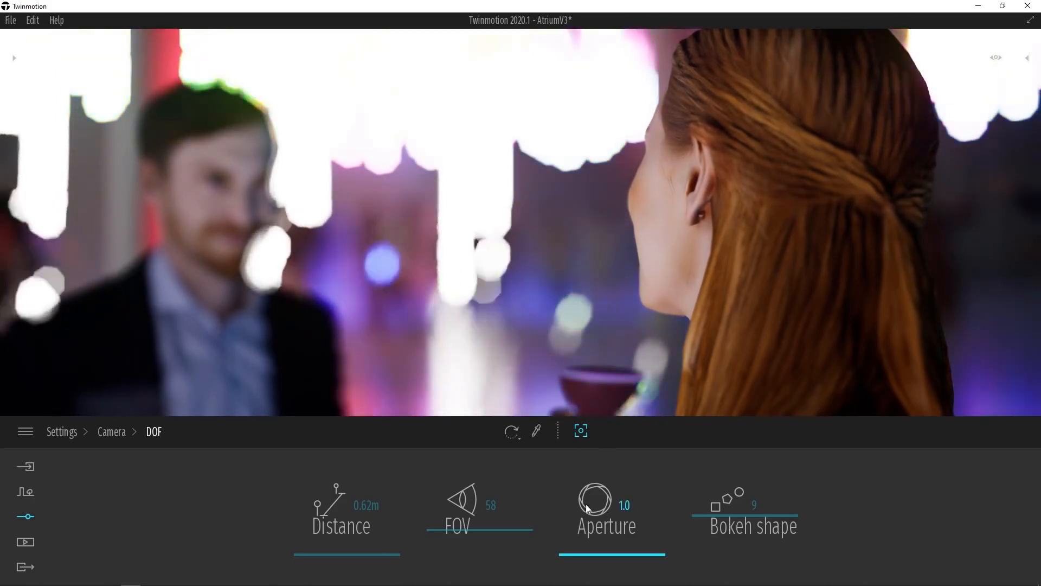
Step: Lower the Bokeh shape slider from 9 to 6 for hexagonal highlights
click(697, 230)
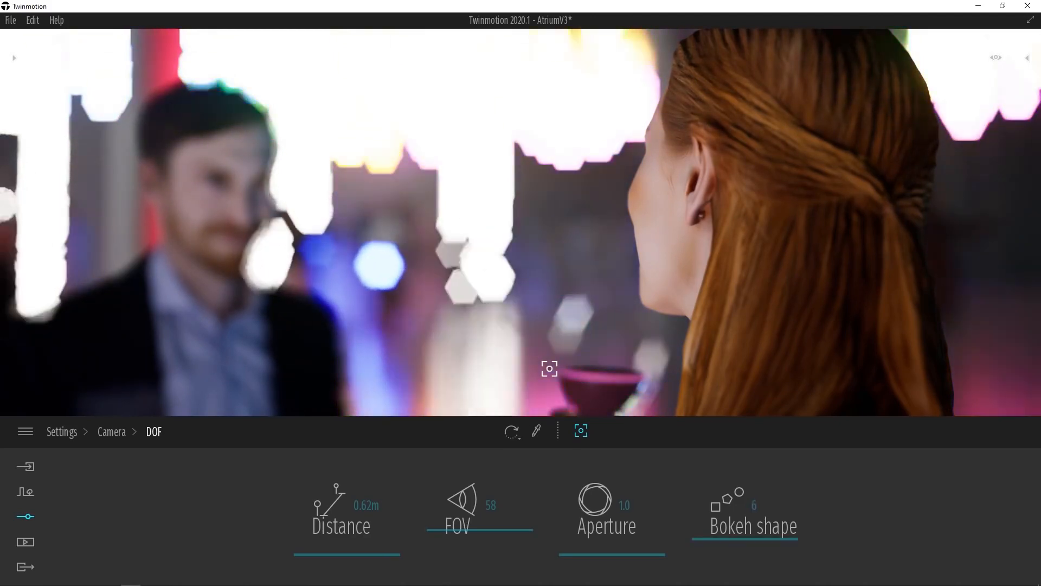
click(611, 557)
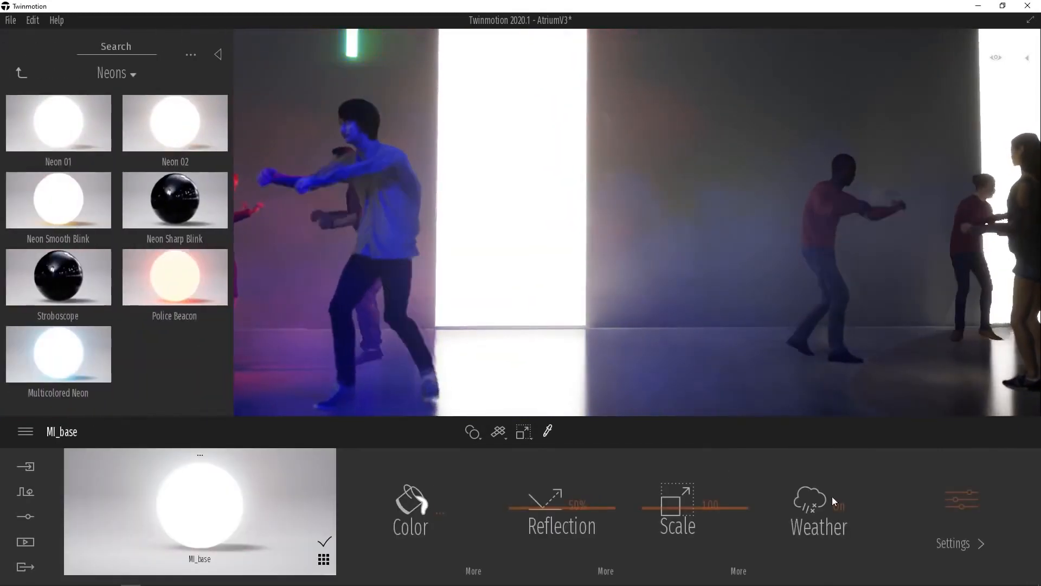
Step: Sample the Ml_base material from a dance-hall surface and show its main properties
click(960, 543)
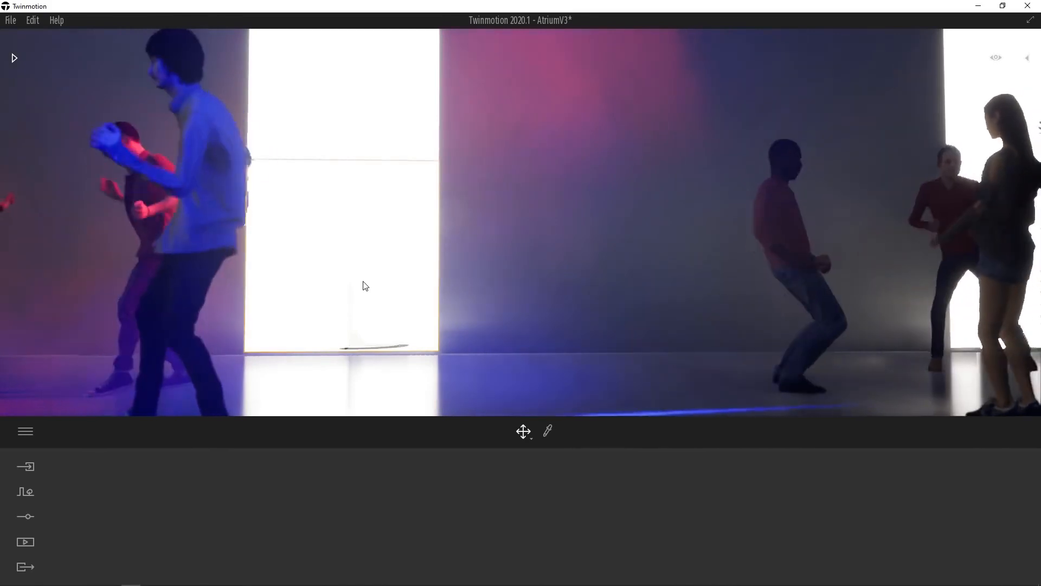
mouse_move(546, 431)
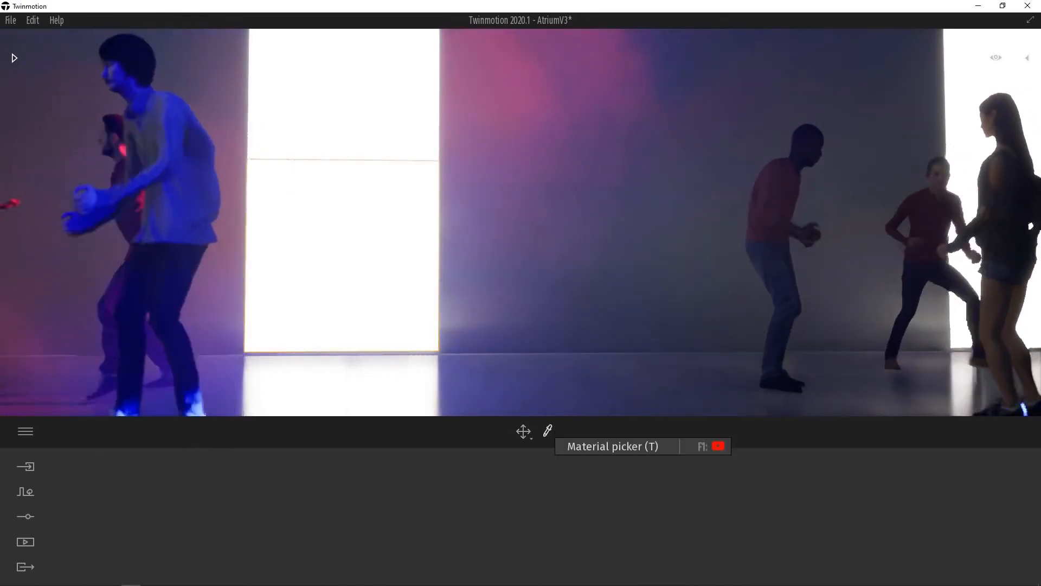
click(547, 431)
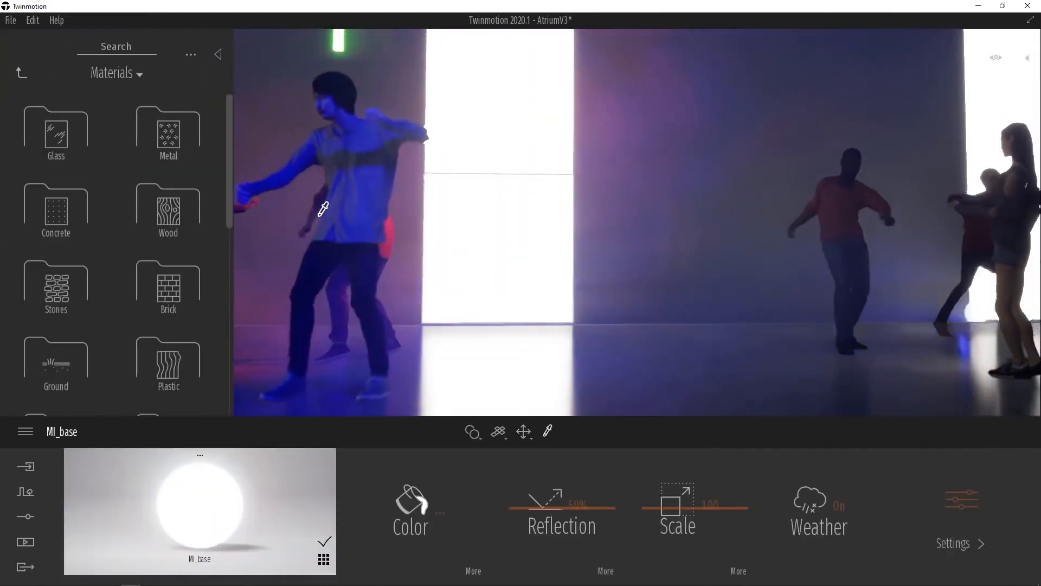
click(960, 544)
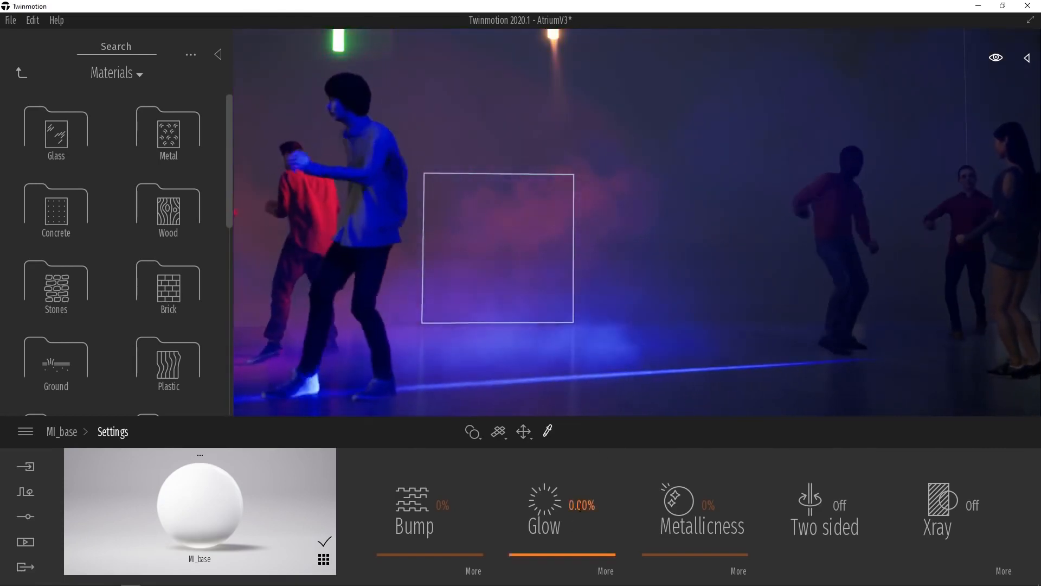
click(561, 505)
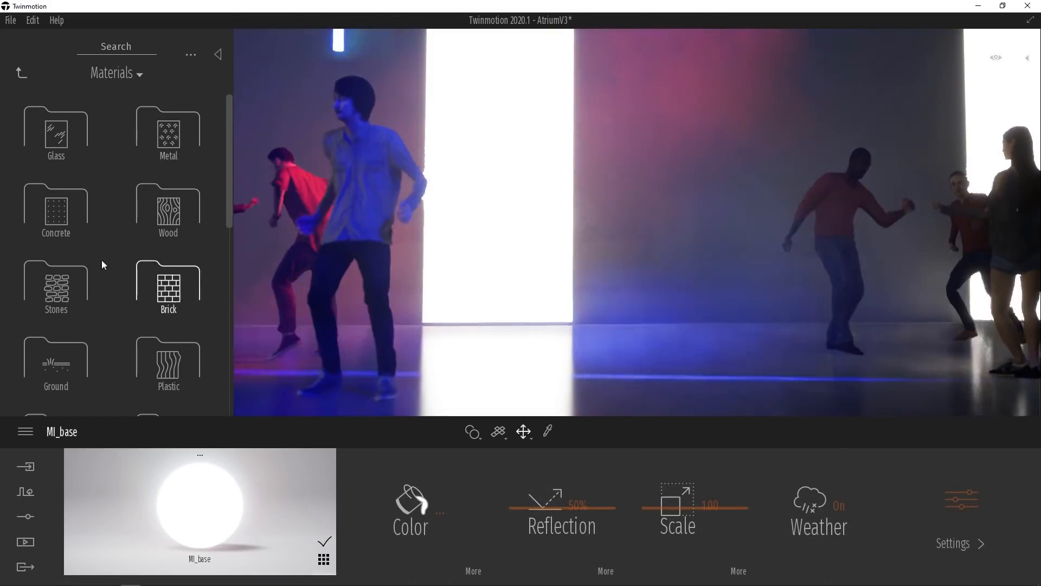
Step: Browse Primitives for a Sphere, then pick a glowing neon material from Materials > Neons for it
click(21, 72)
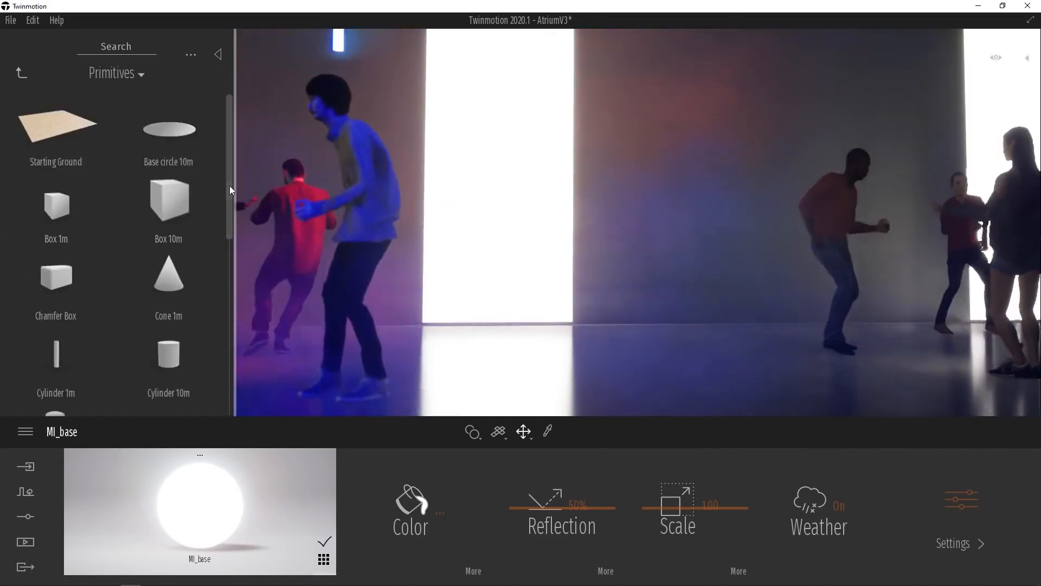
scroll(down, 3)
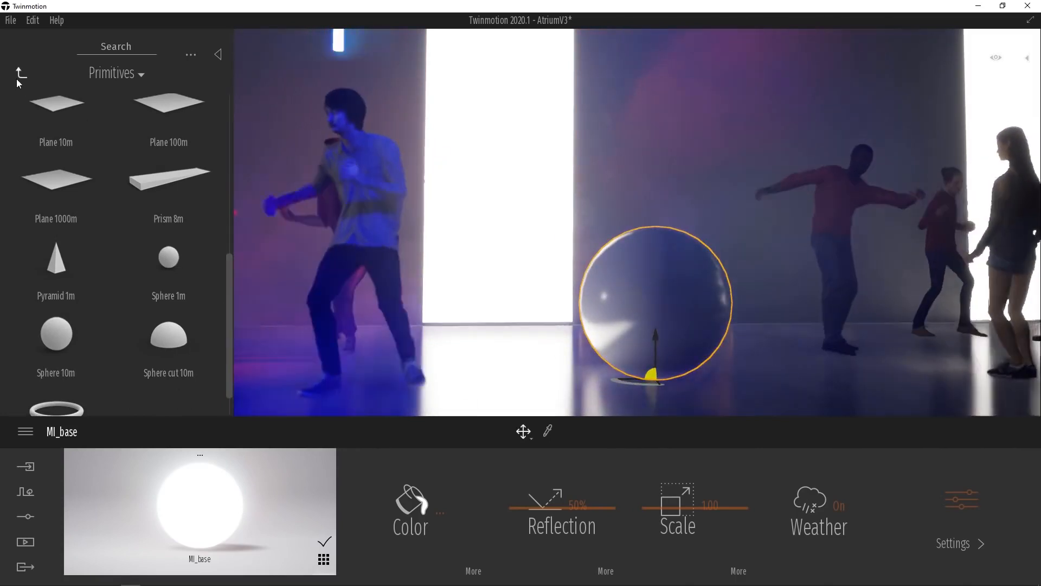
click(21, 73)
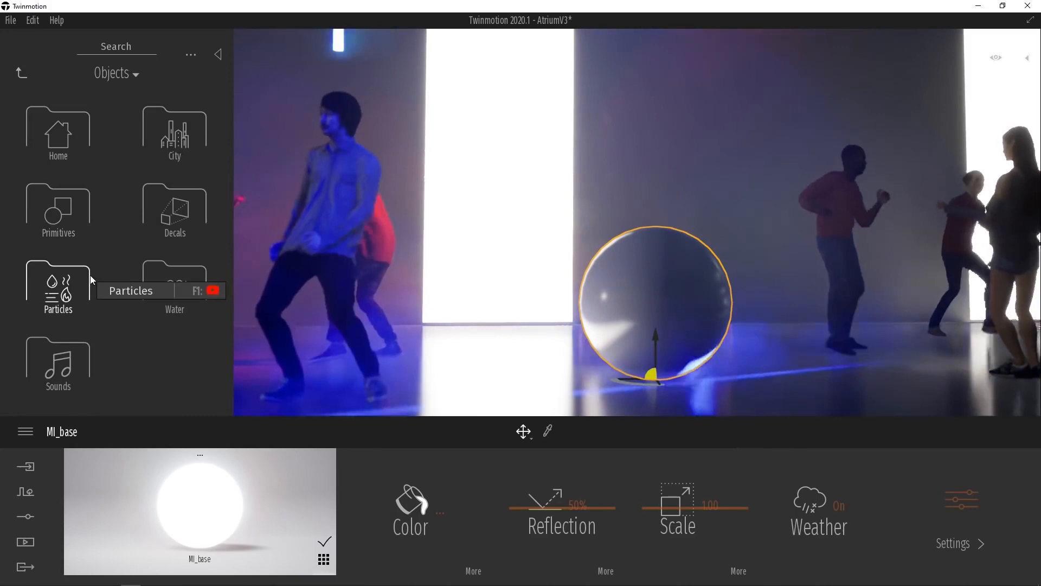
click(115, 73)
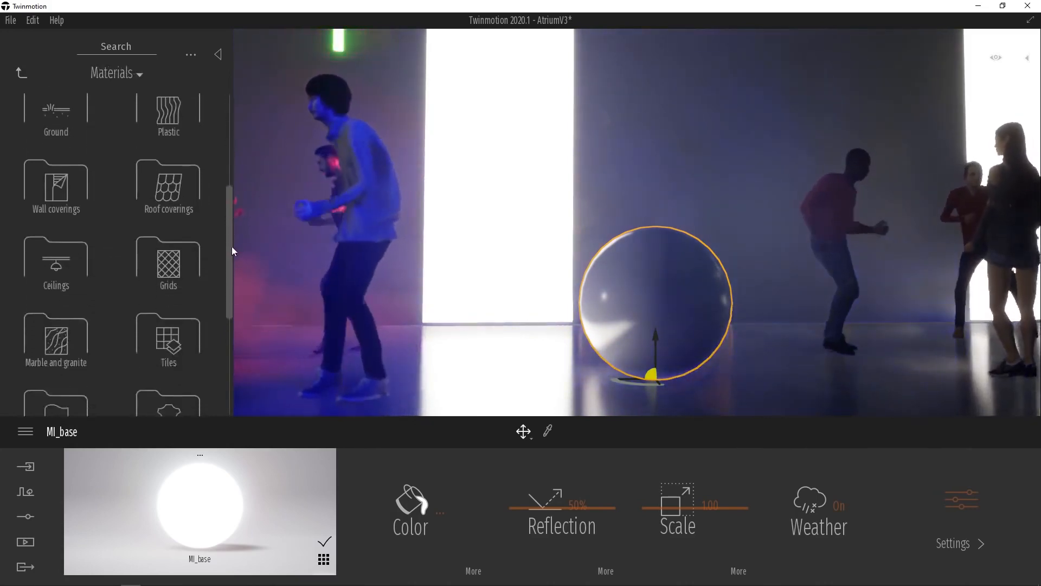
scroll(down, 3)
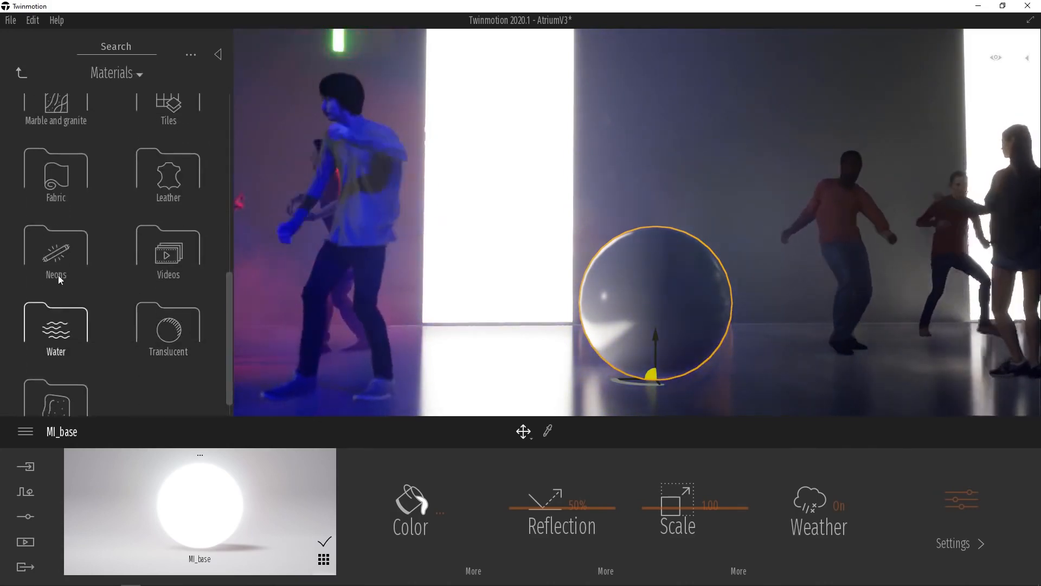
click(56, 256)
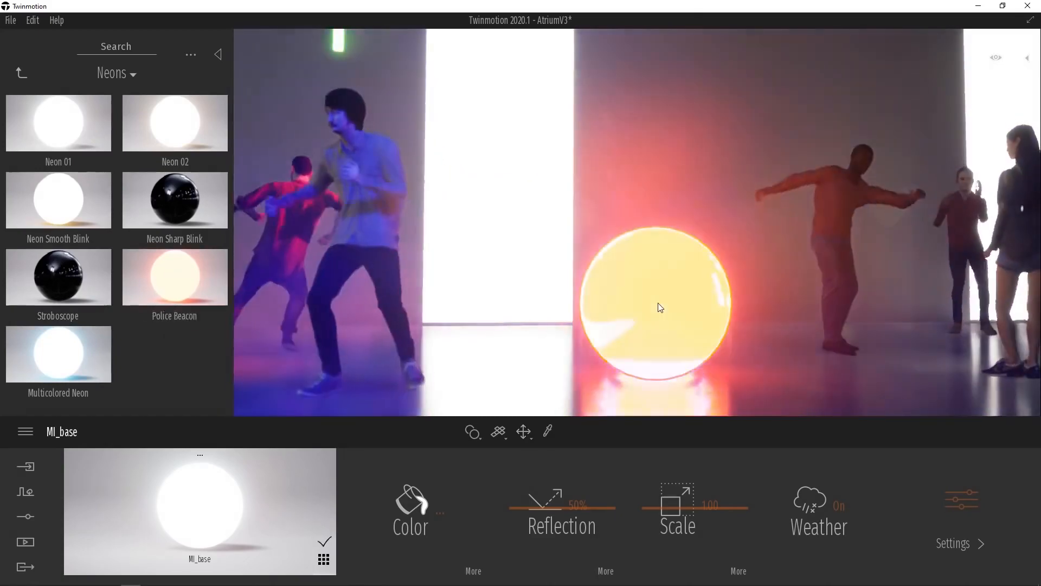
click(173, 277)
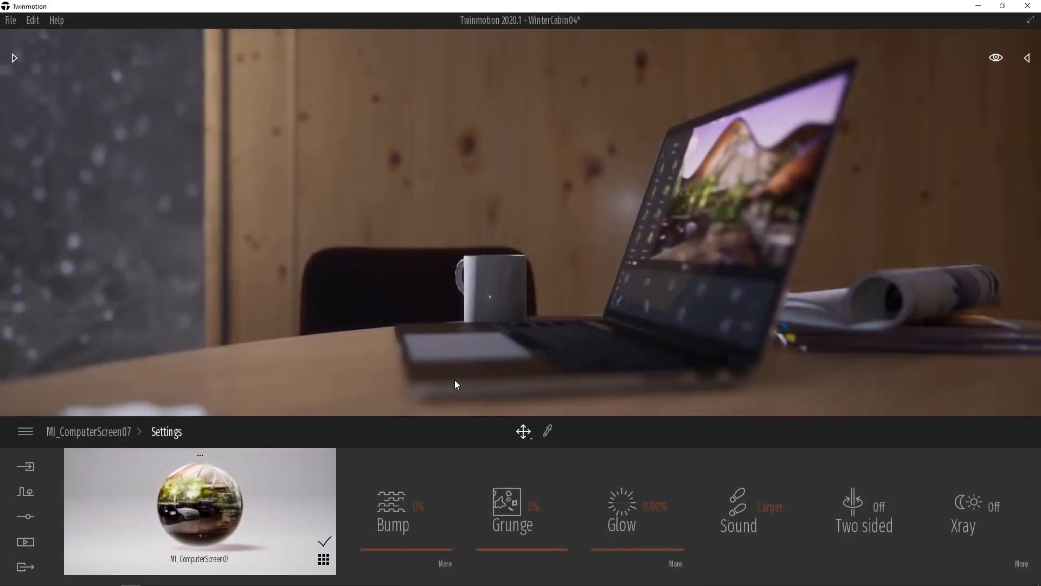
mouse_move(723, 221)
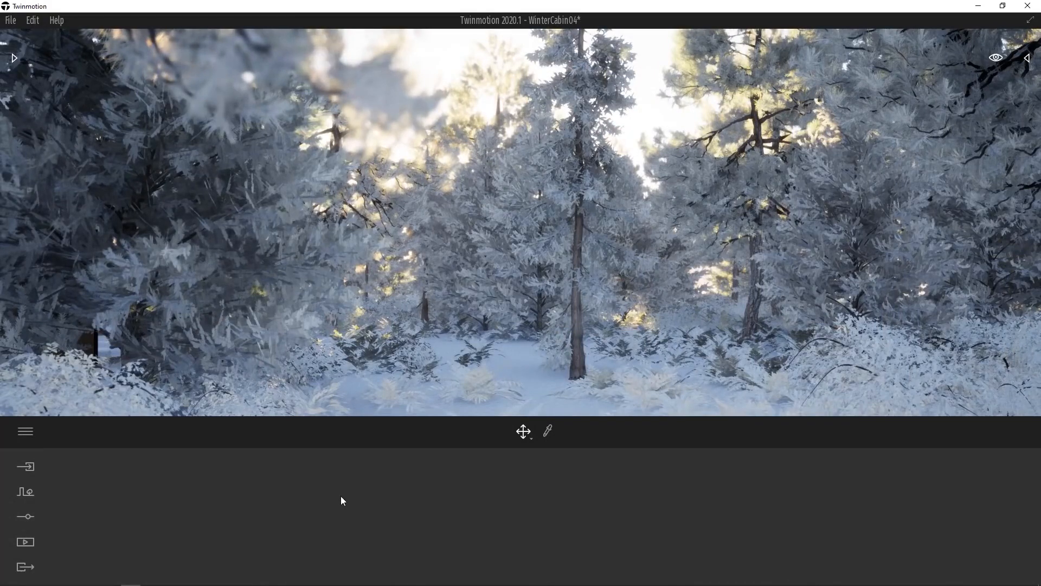
Step: Review Weather season and effects, move into the attic bedroom and bring up the asset library
click(25, 517)
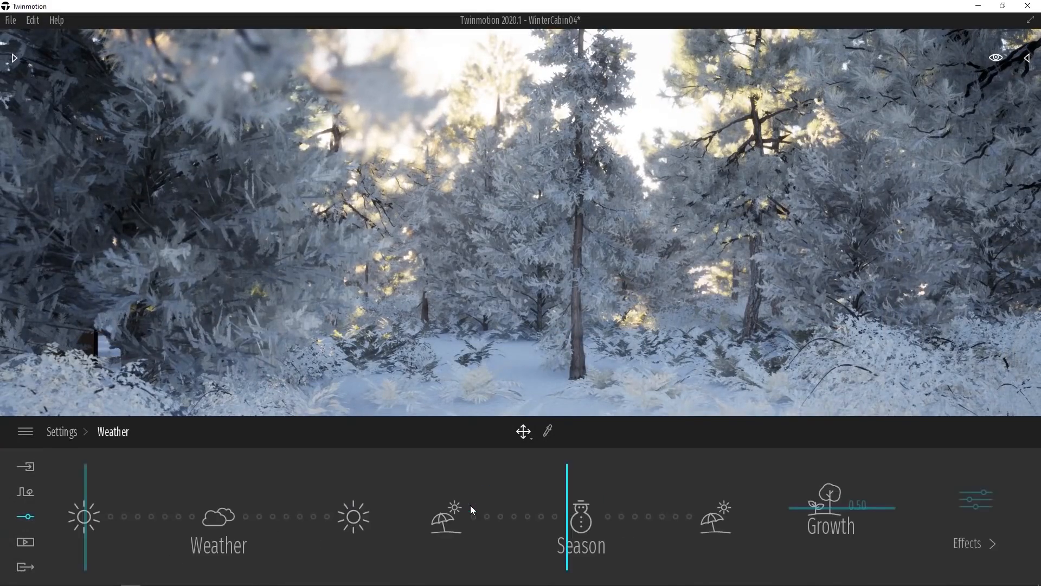
mouse_move(976, 499)
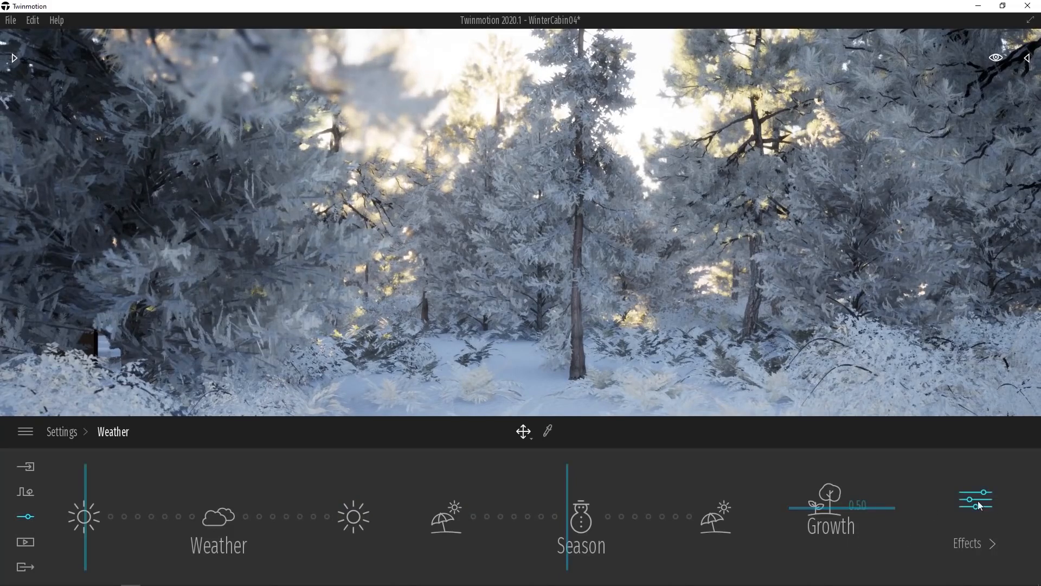
click(972, 543)
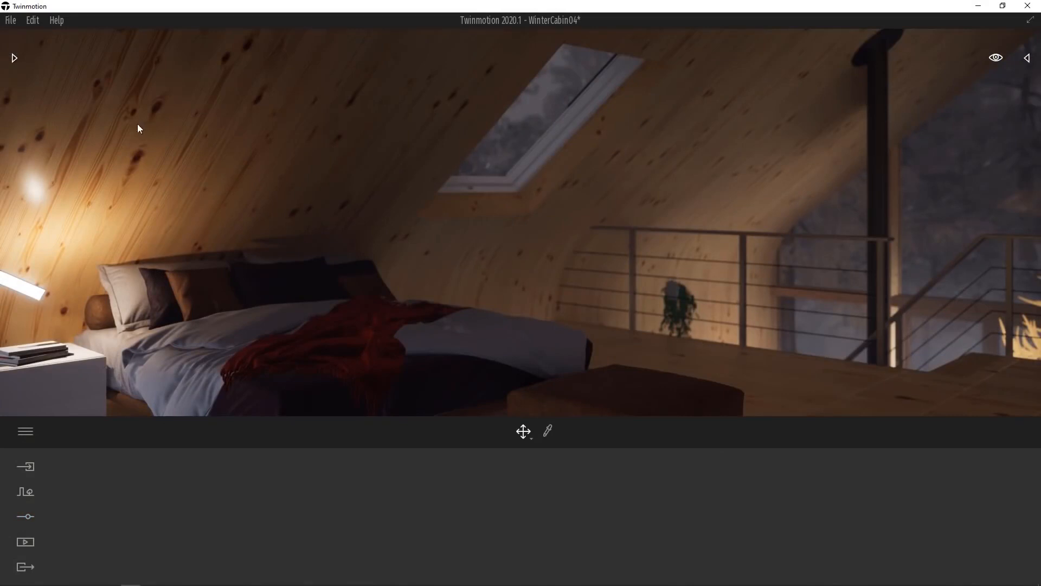
click(14, 58)
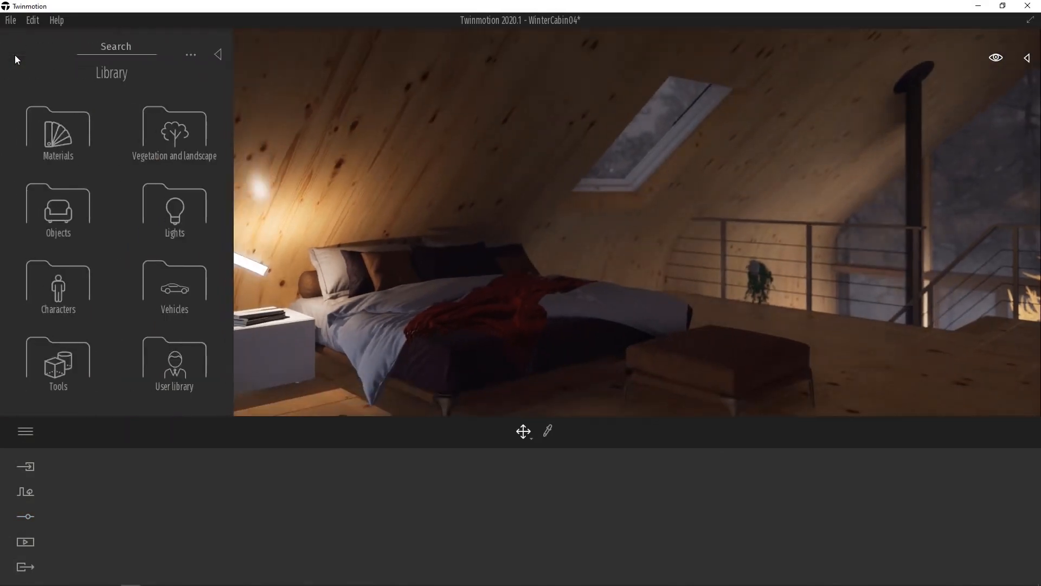
mouse_move(174, 212)
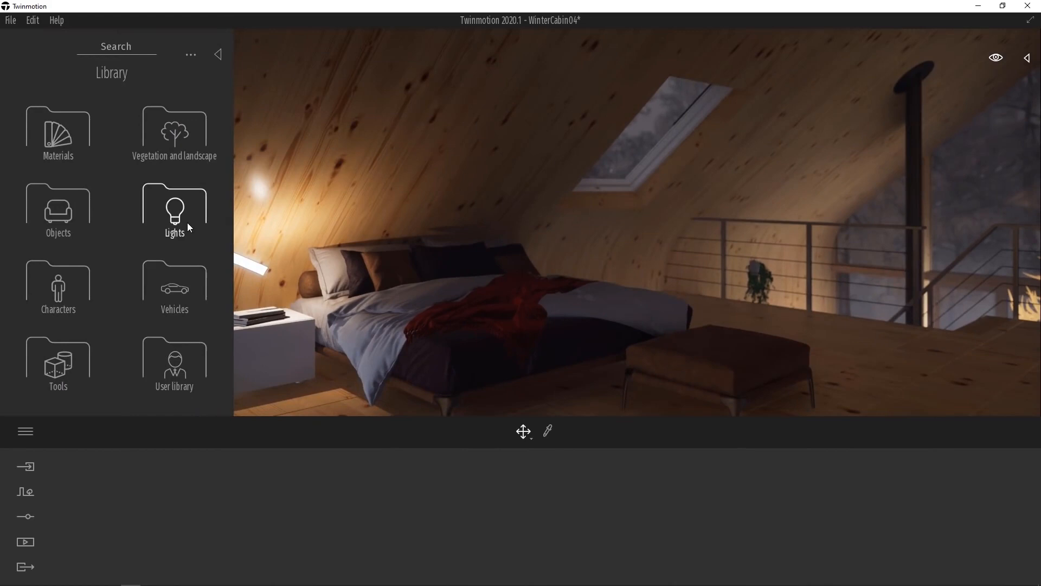
Step: Show the Lights library listing omni, spot, neon, area and IES lights
click(174, 205)
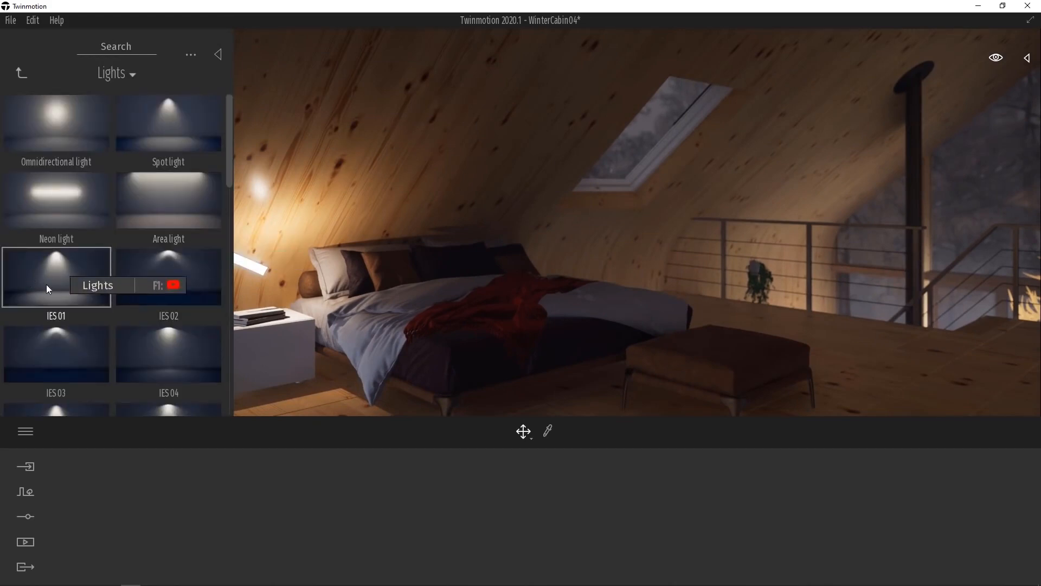
mouse_move(629, 287)
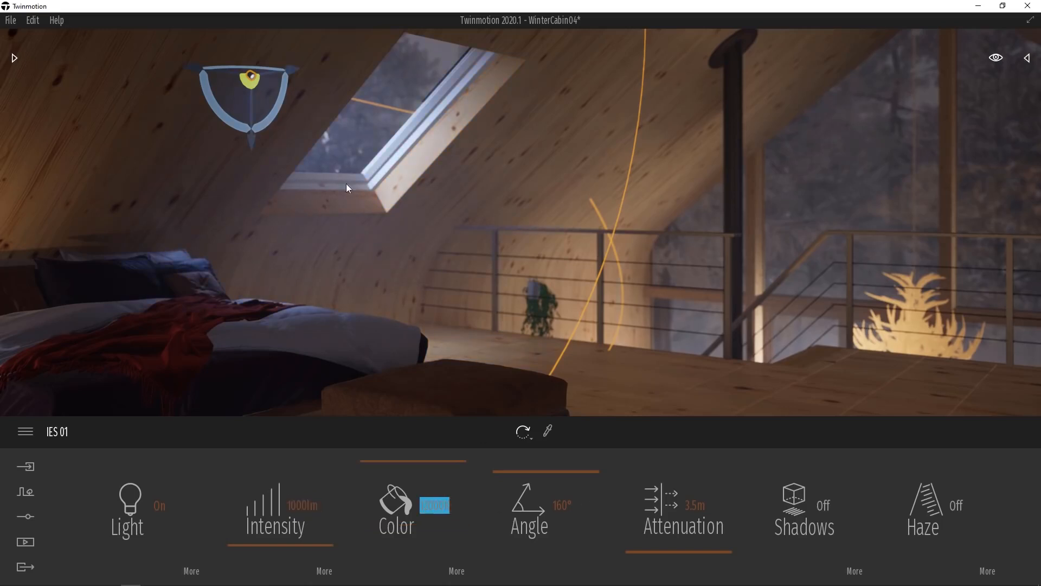
Step: Set the IES 01 light to 12000K colour, 5.0 m attenuation and shadows on
click(546, 507)
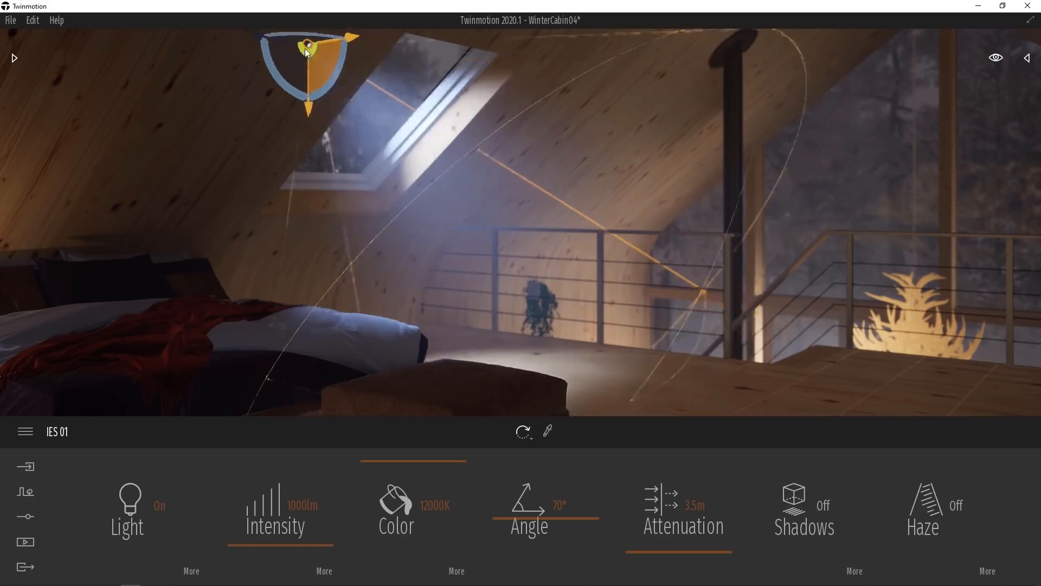
double_click(693, 505)
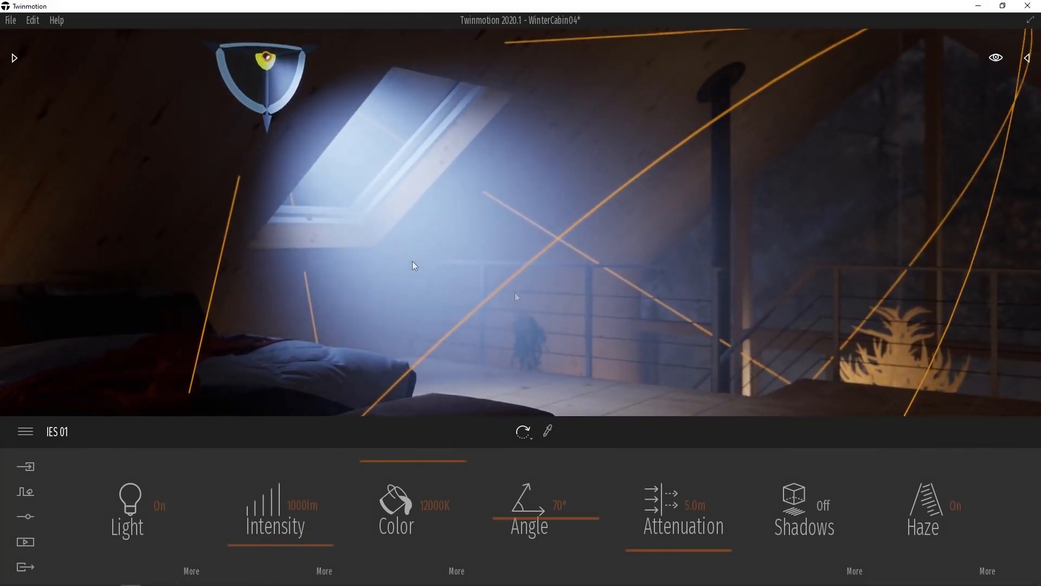
click(823, 505)
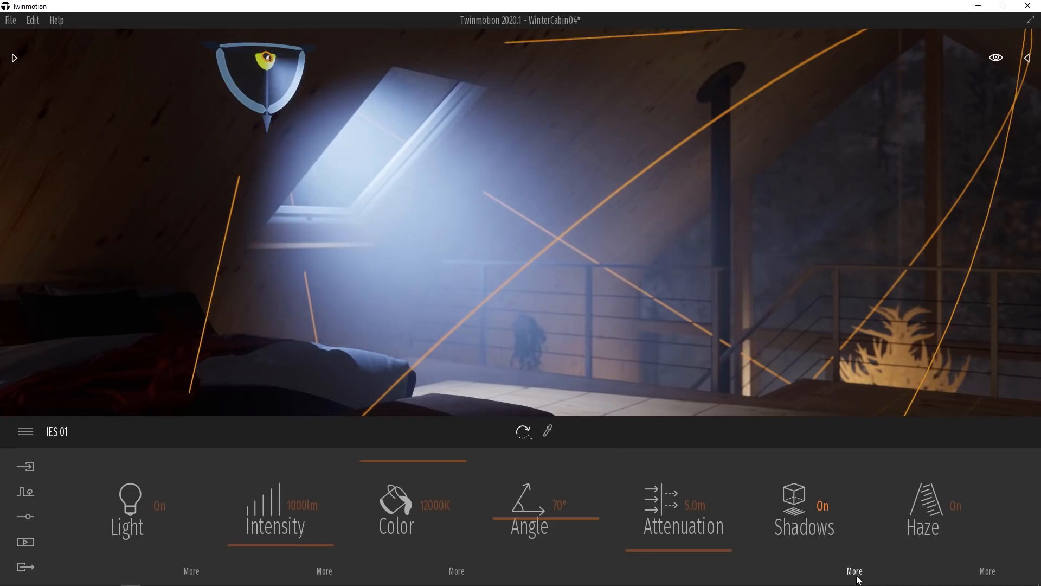
Step: Enable volumetric shadows in the light's additional shadow options
click(855, 571)
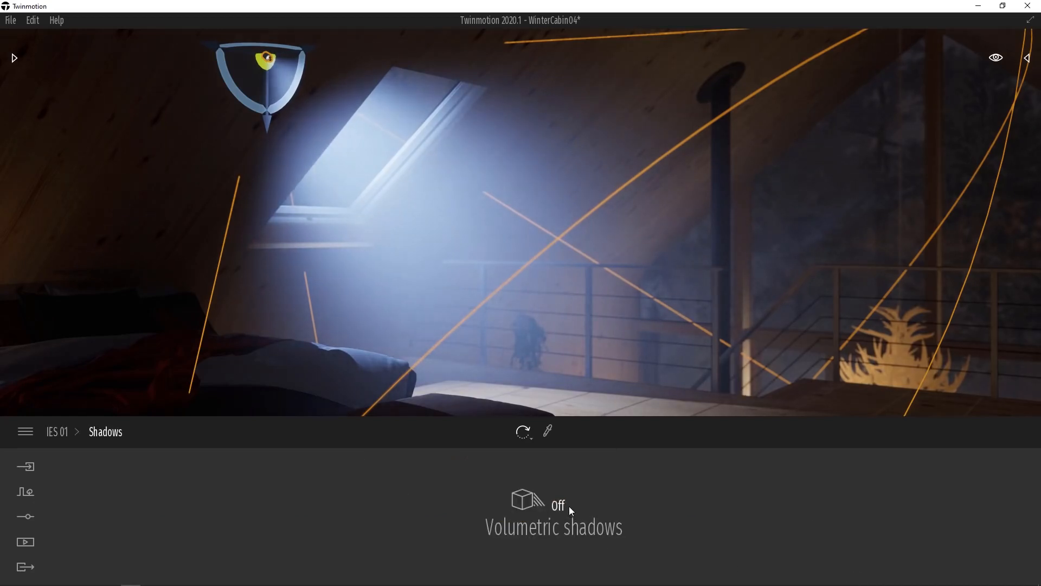
click(557, 505)
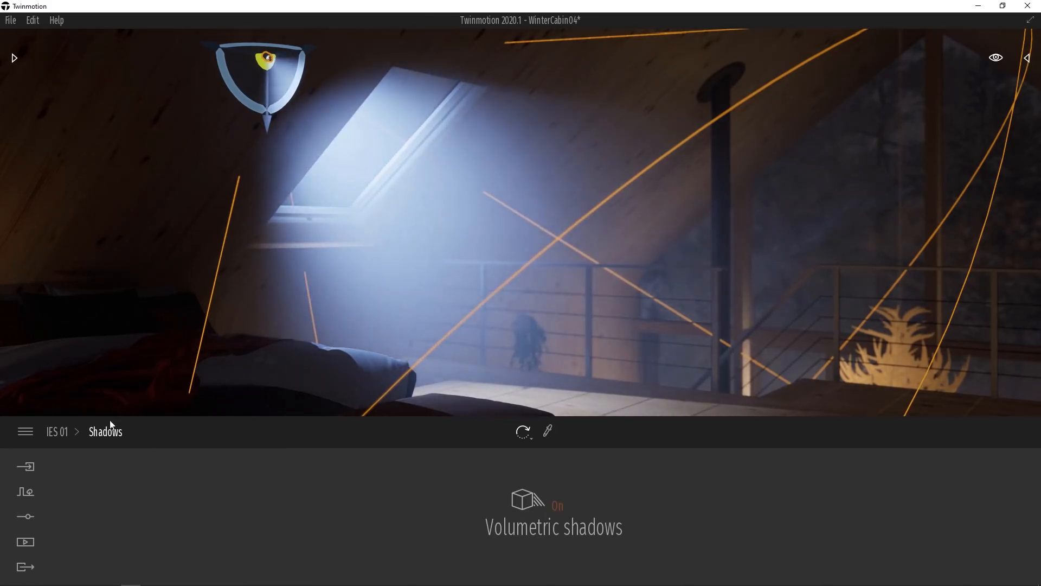
Step: Set the spotlight's haze intensity to 10%, speed to 4% and tiling to 89%
click(56, 431)
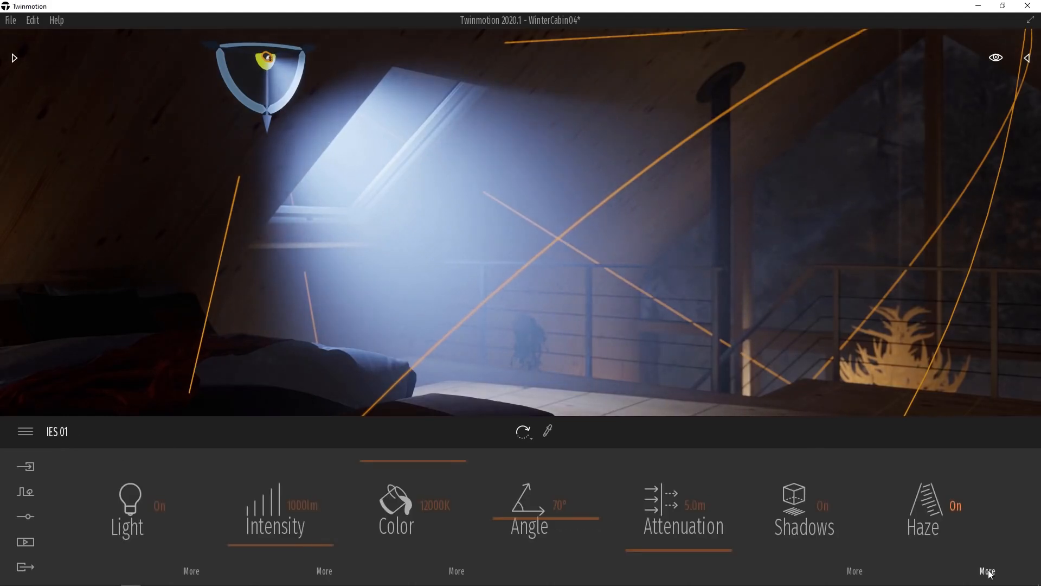
click(987, 571)
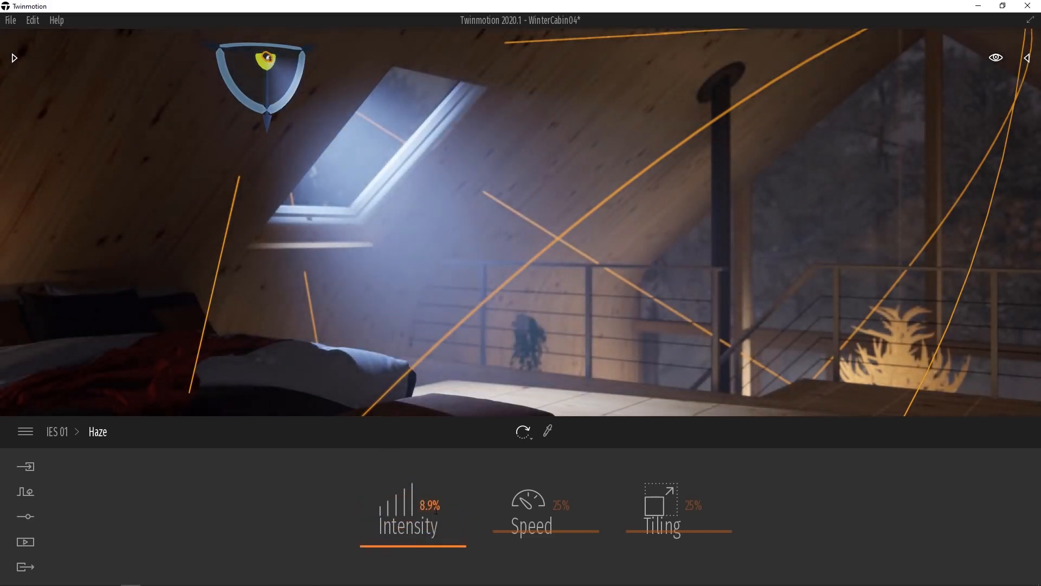
double_click(431, 506)
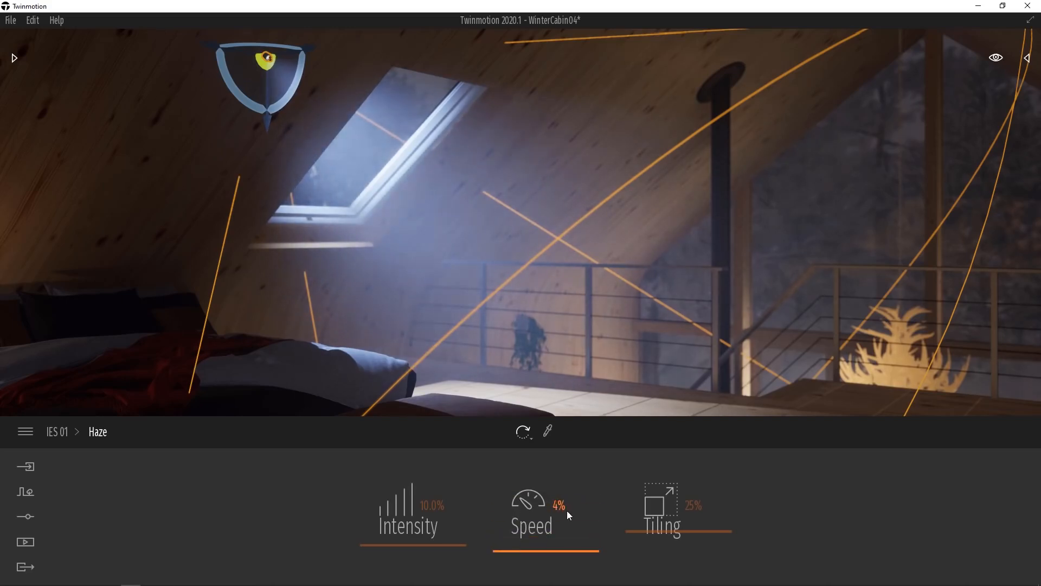
mouse_move(681, 525)
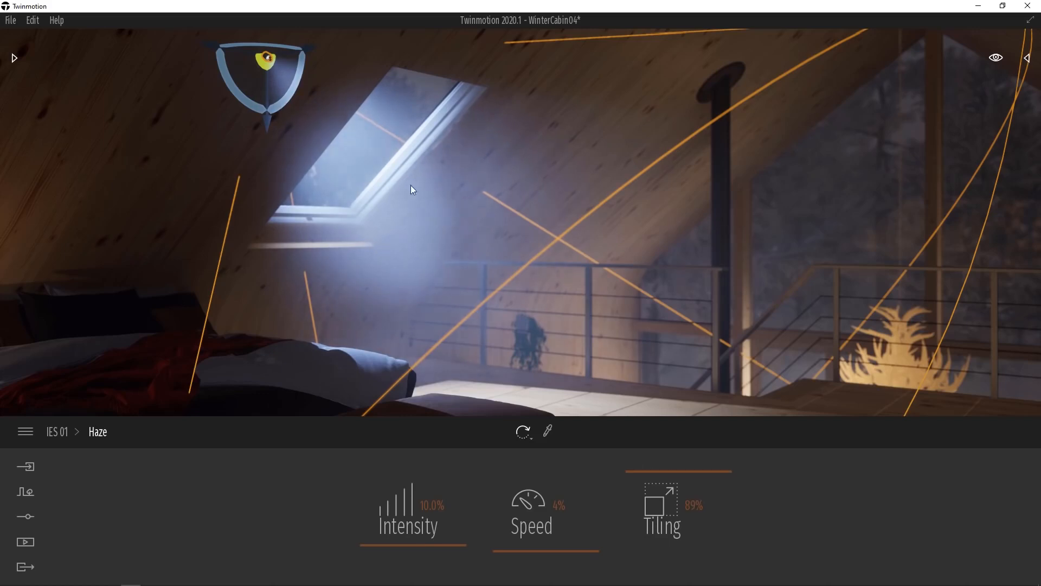
mouse_move(472, 181)
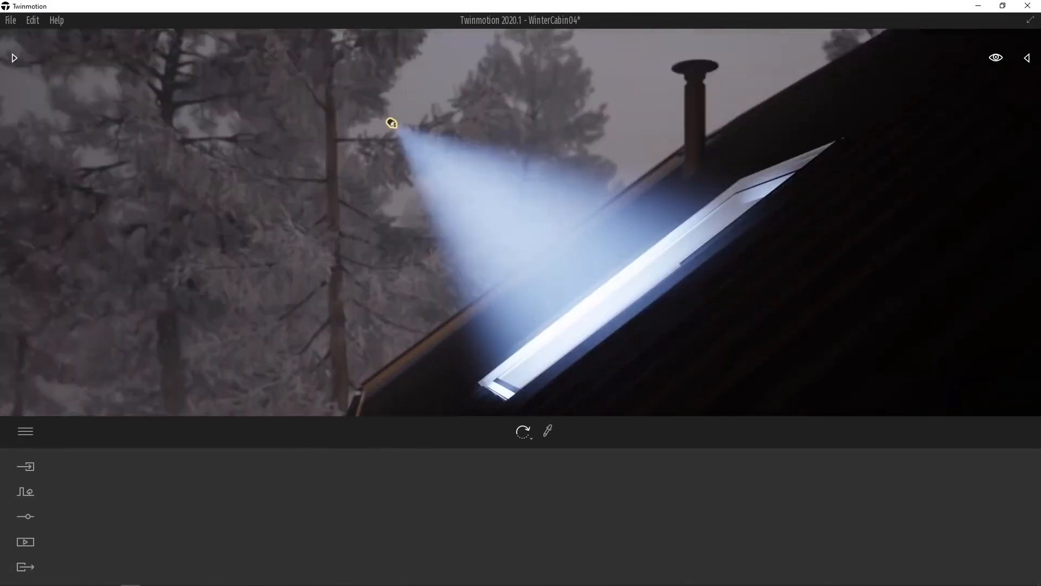
Step: Switch to the sunlit forest scene and bring up the Export tab
click(391, 124)
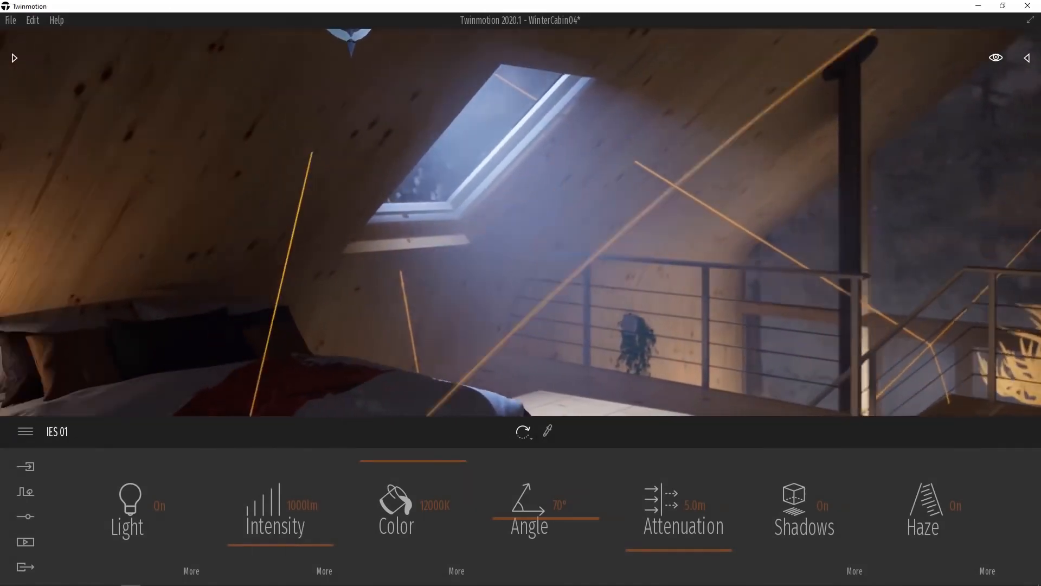
click(25, 566)
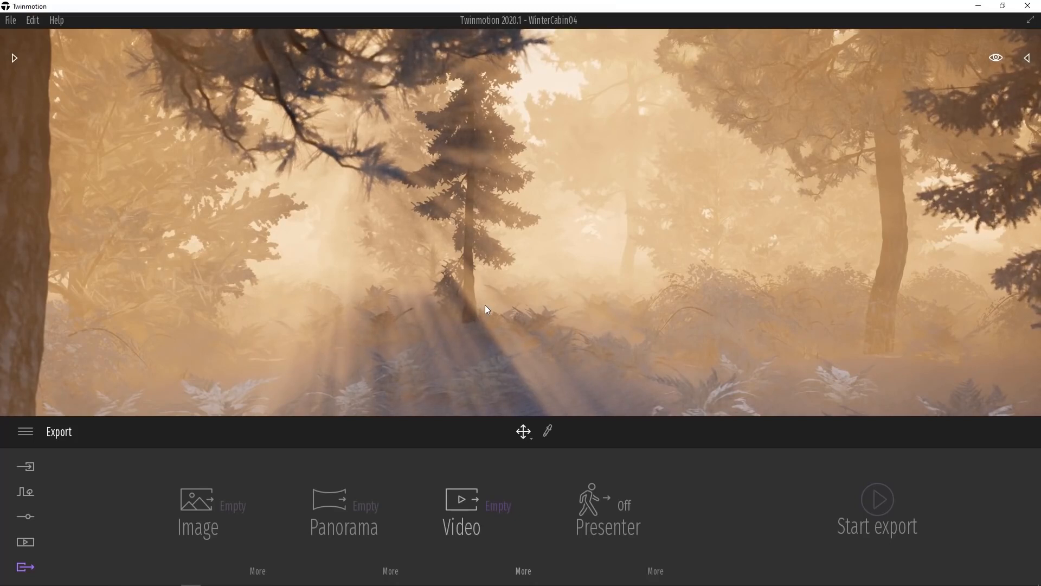
Step: Enable Smog / Haze quality under Export in Preferences and confirm with Ok
click(32, 19)
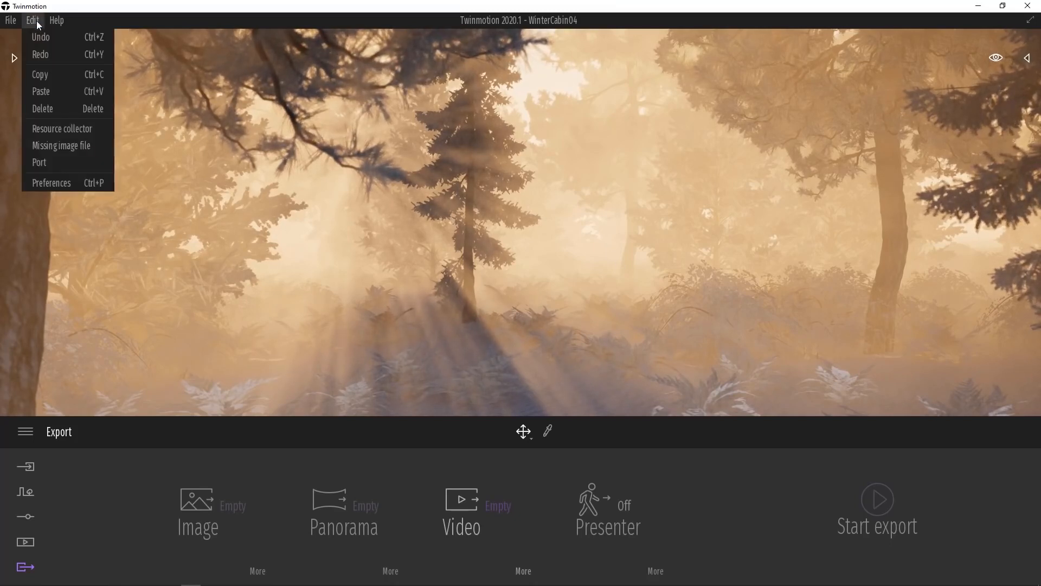
click(51, 183)
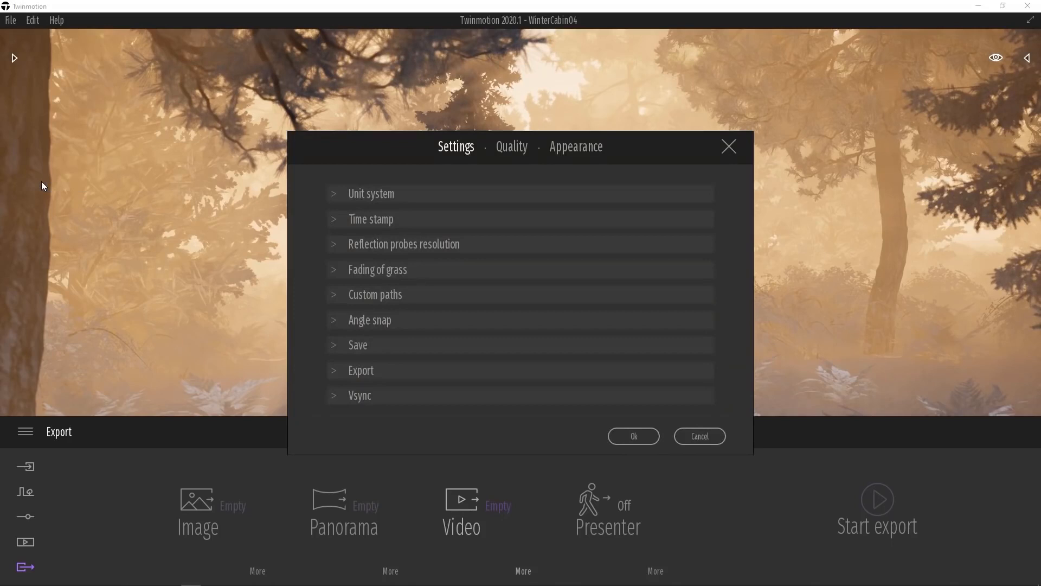
click(361, 369)
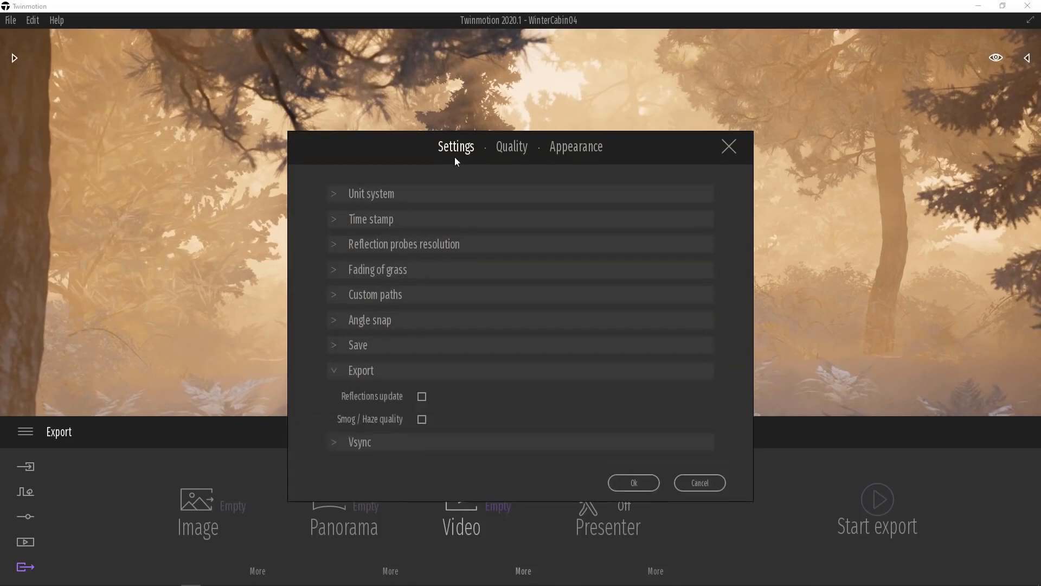
mouse_move(350, 429)
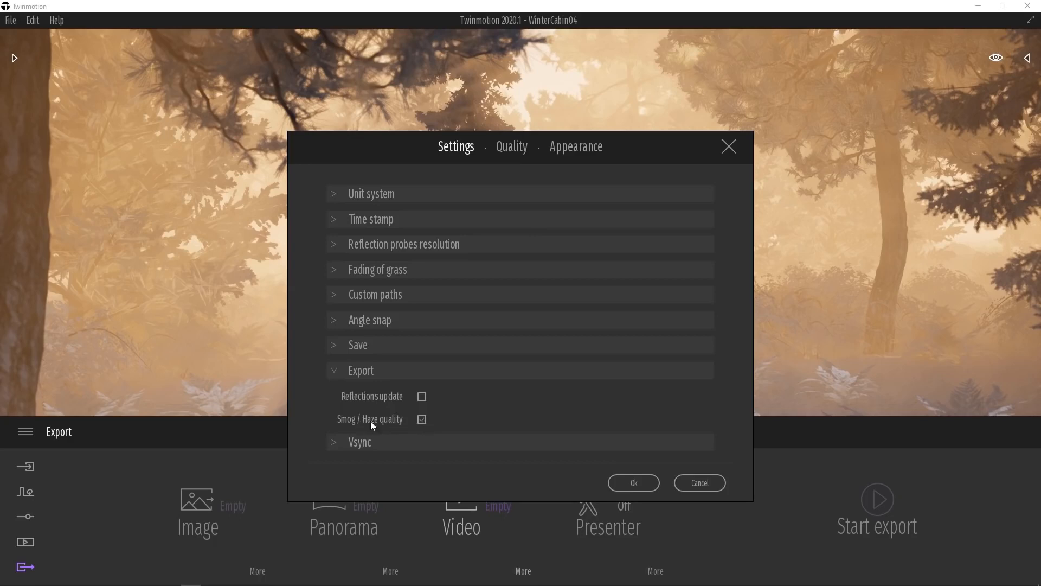
mouse_move(490, 419)
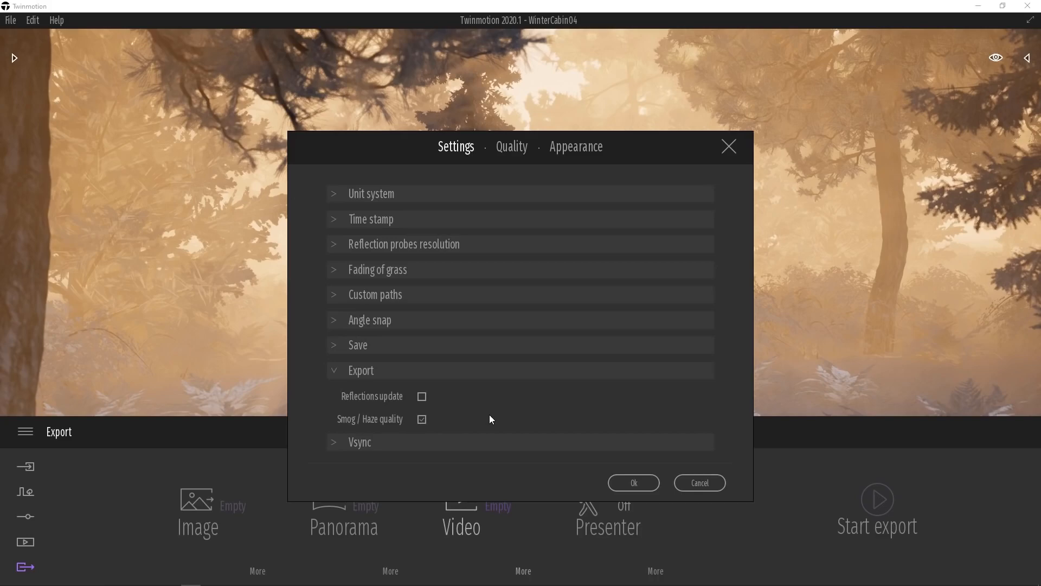
click(632, 483)
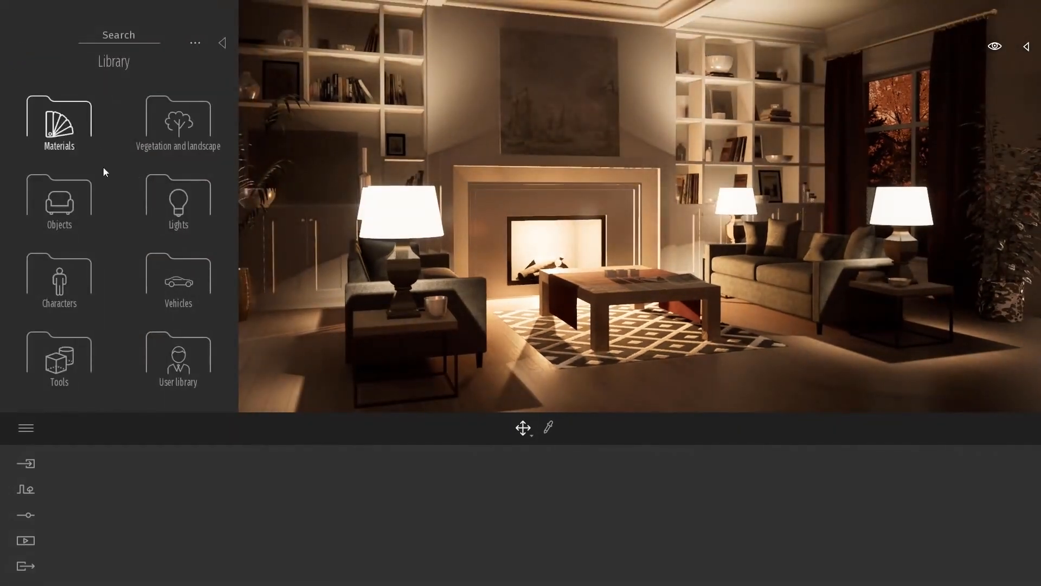
Step: Place an area light from the Lights library and set its length to 6.0 m
click(178, 199)
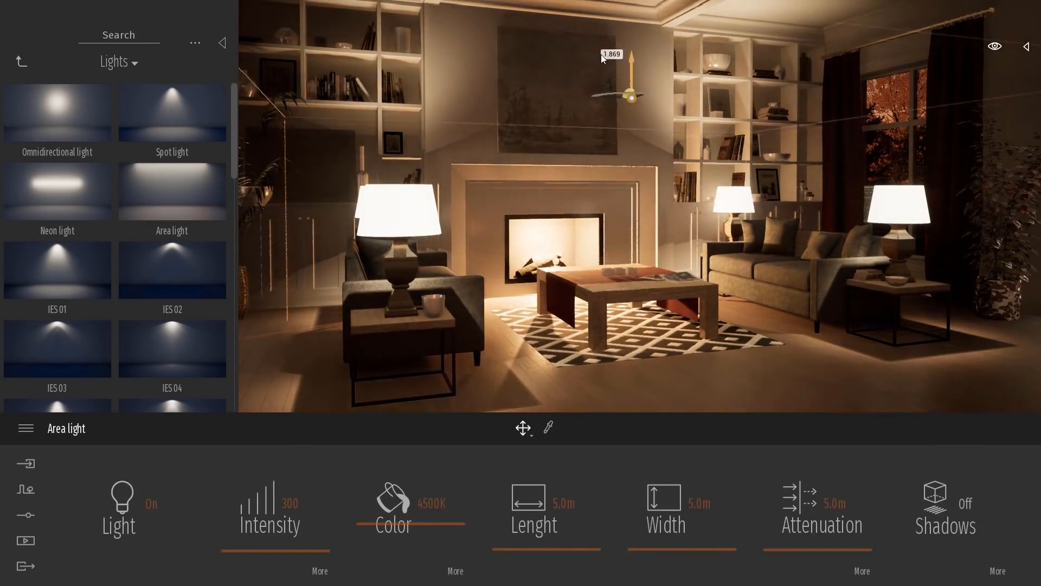
click(533, 525)
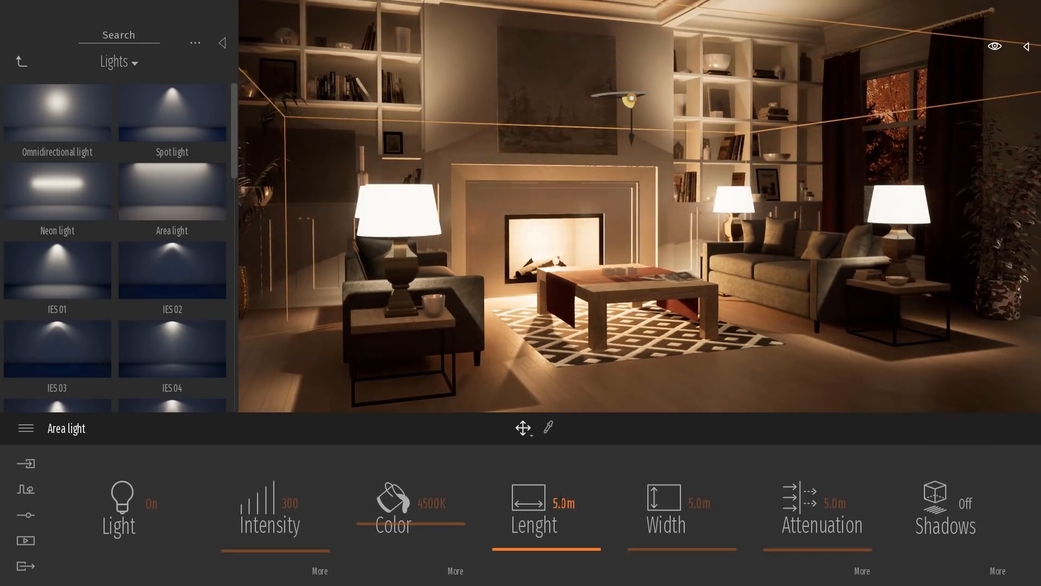
double_click(564, 502)
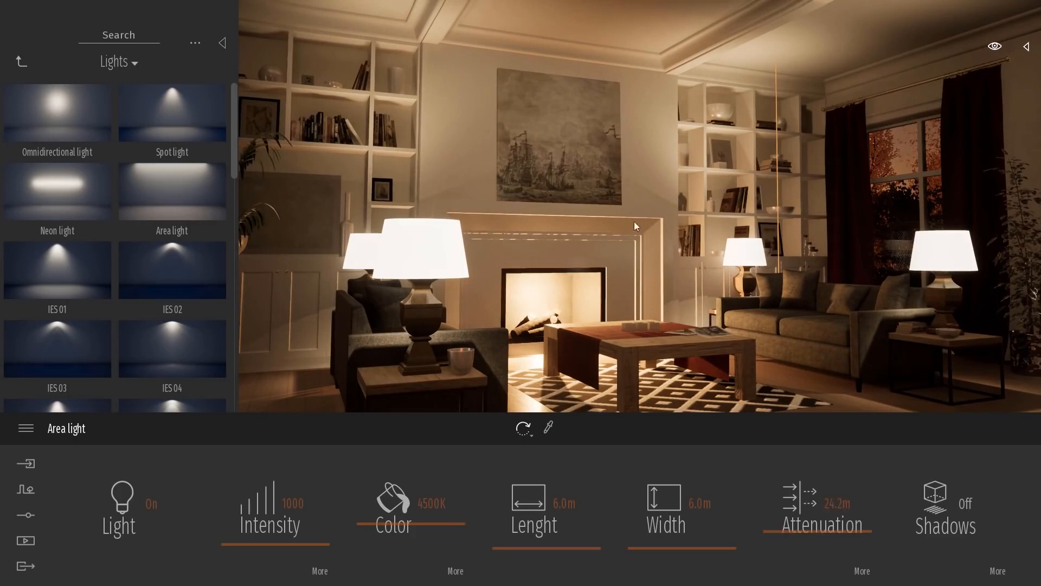
mouse_move(691, 253)
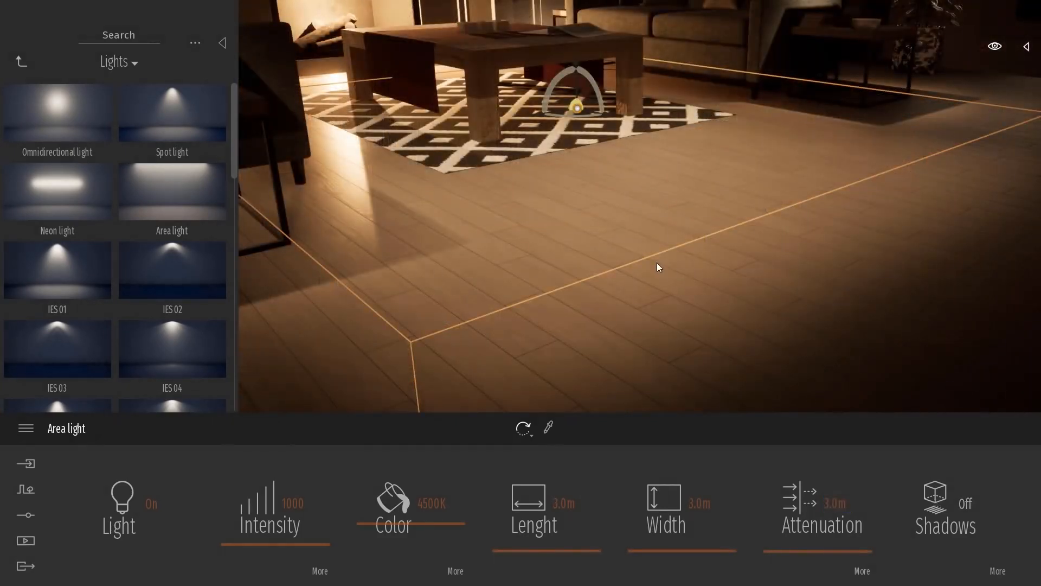
Step: Adjust the area light's attenuation and lower its Edges Angle to 72%
click(821, 524)
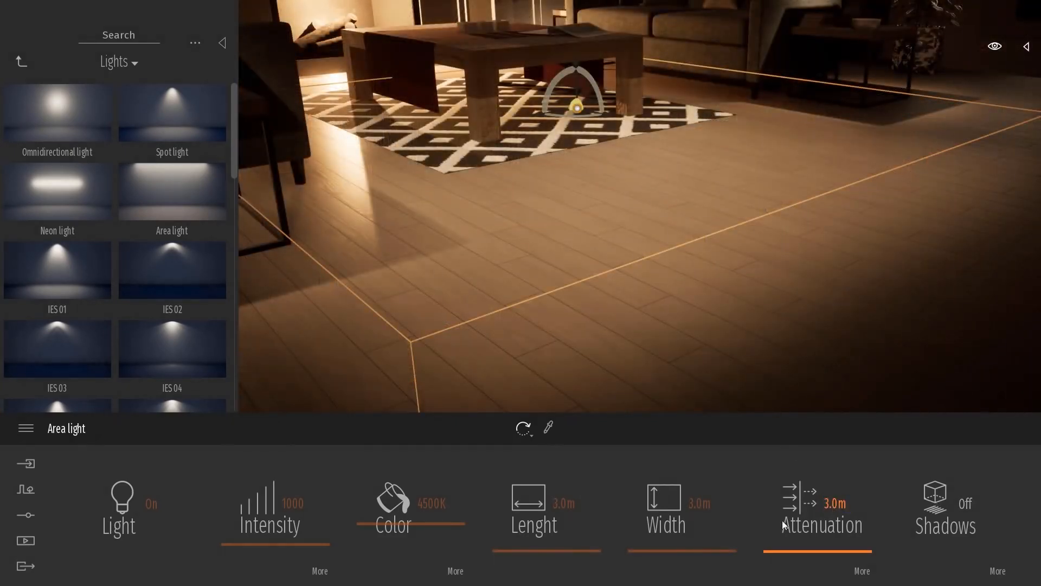
click(681, 511)
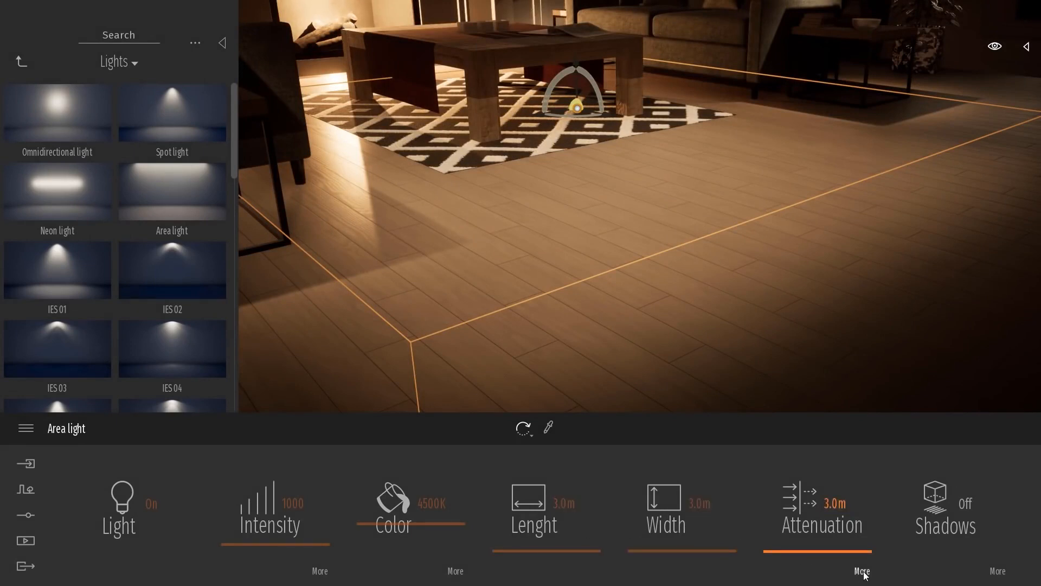
click(862, 571)
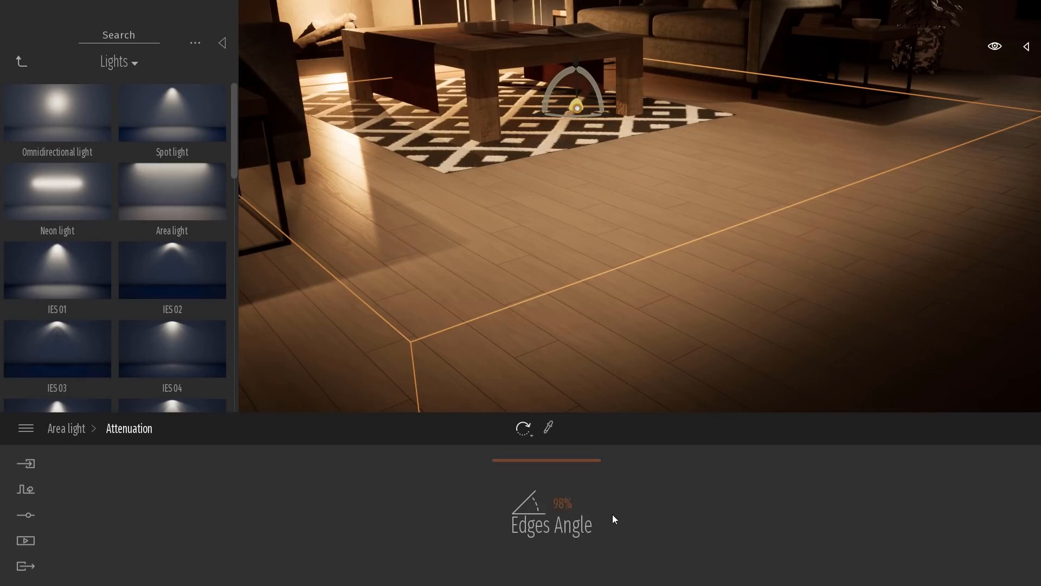
mouse_move(452, 506)
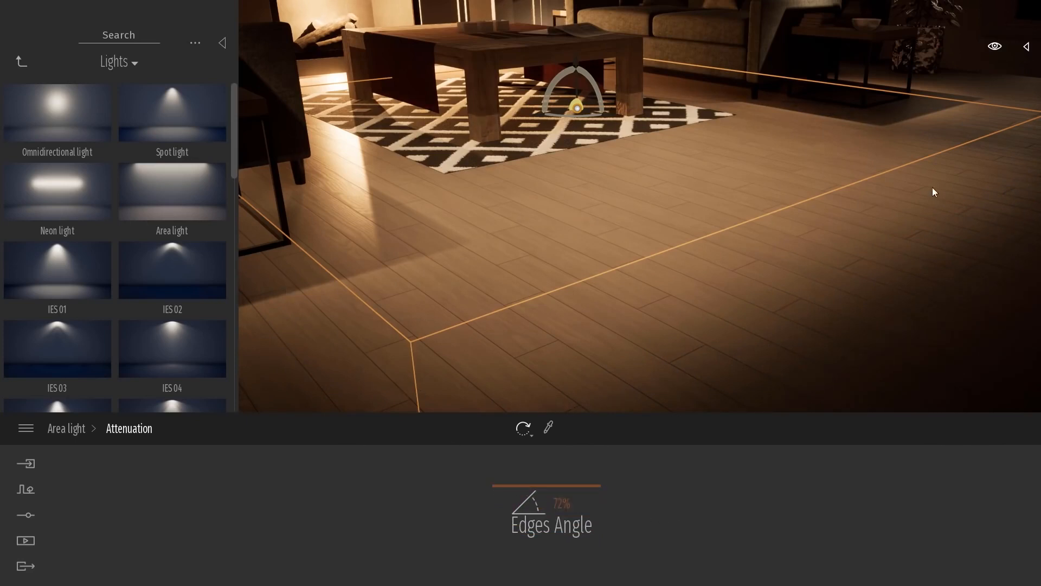
mouse_move(768, 376)
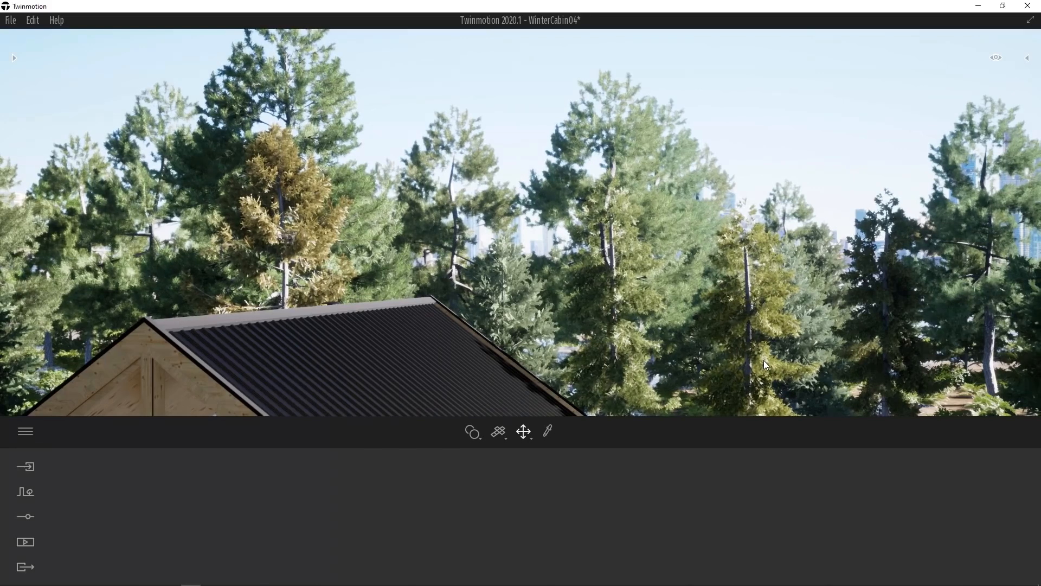
mouse_move(99, 515)
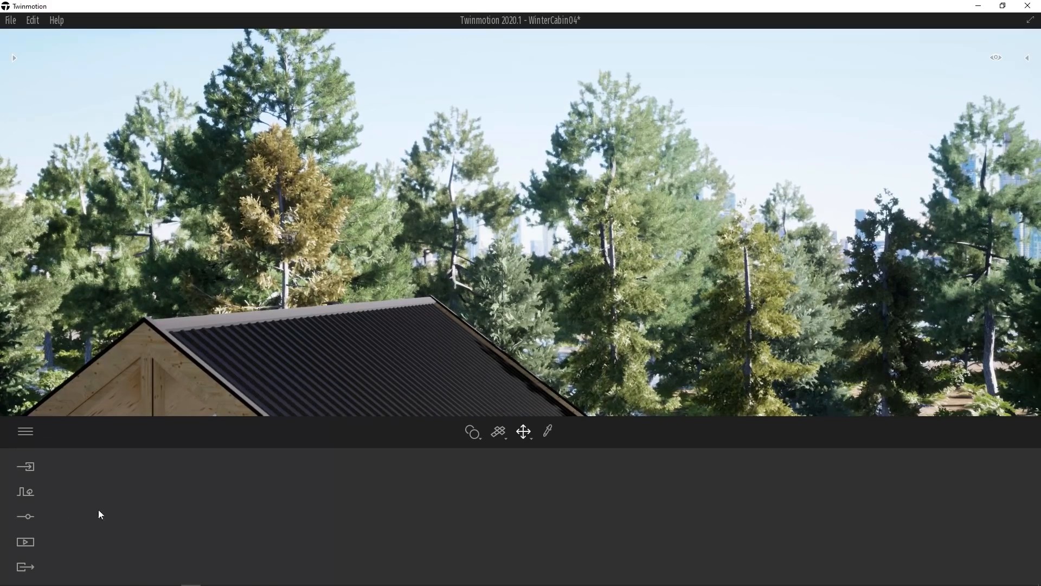
Step: Open Settings > Location for the cabin scene and select North offset
click(25, 517)
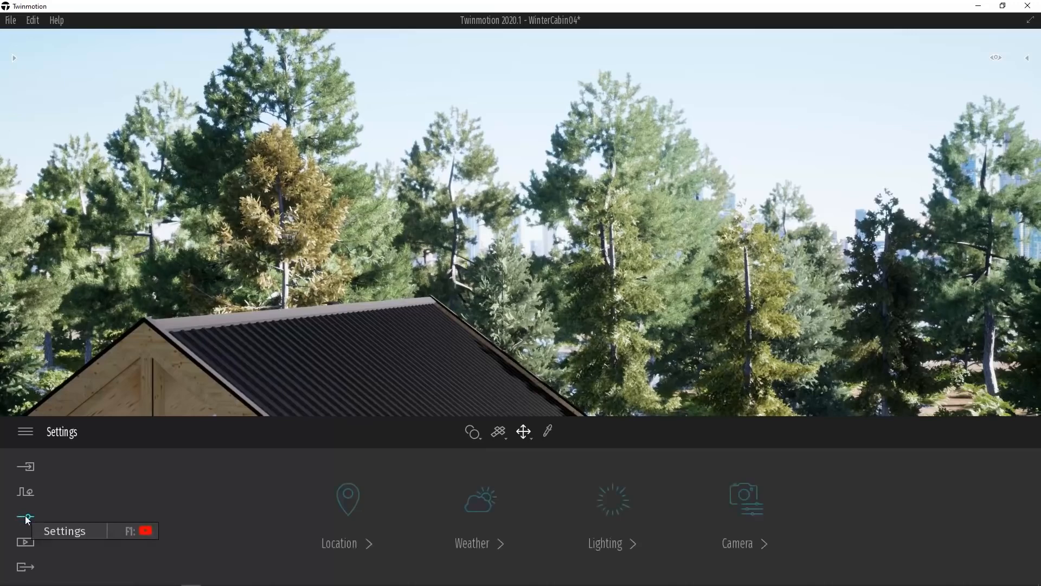
click(338, 511)
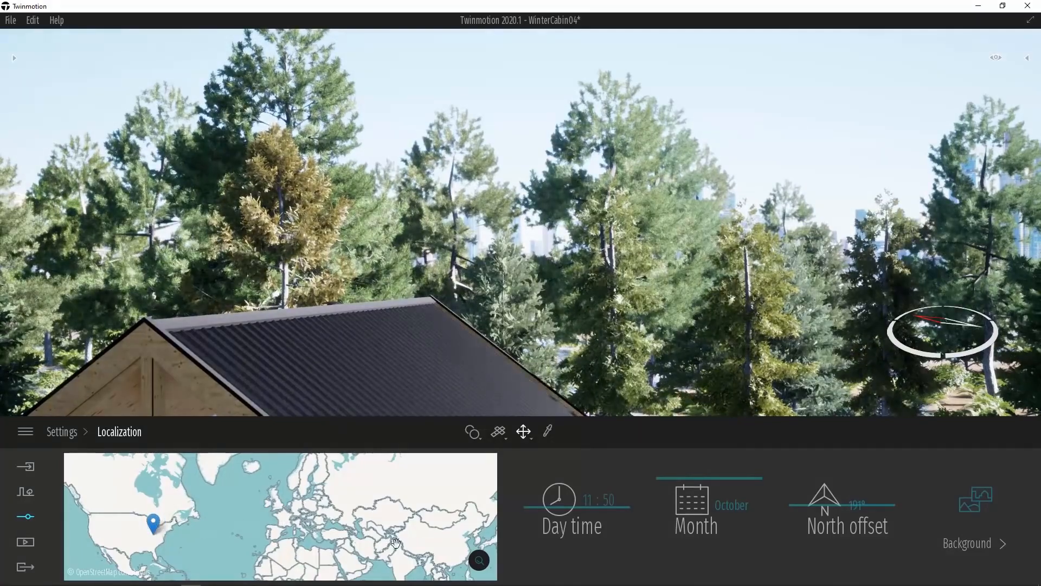
mouse_move(477, 560)
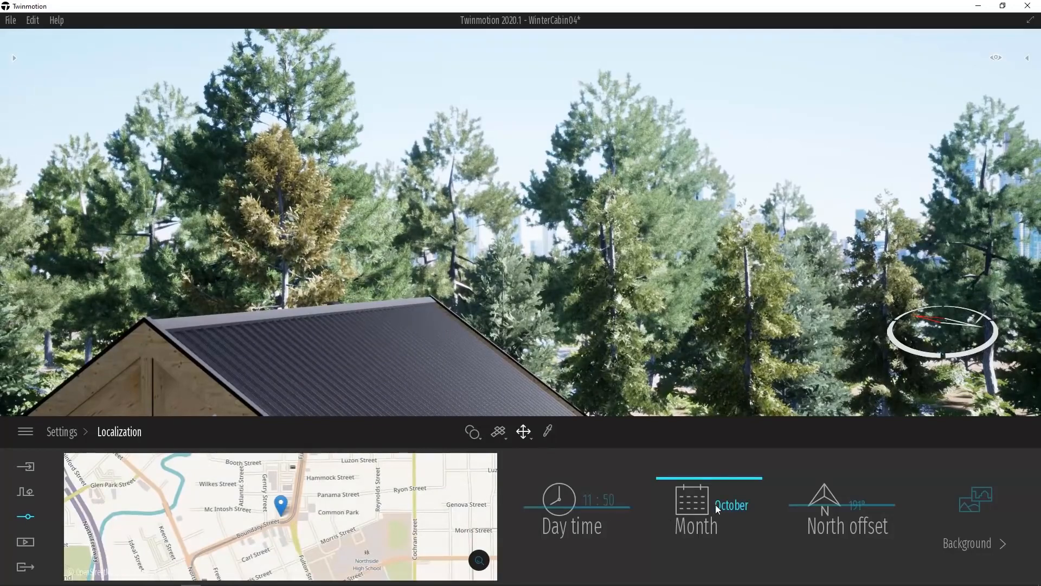
click(846, 507)
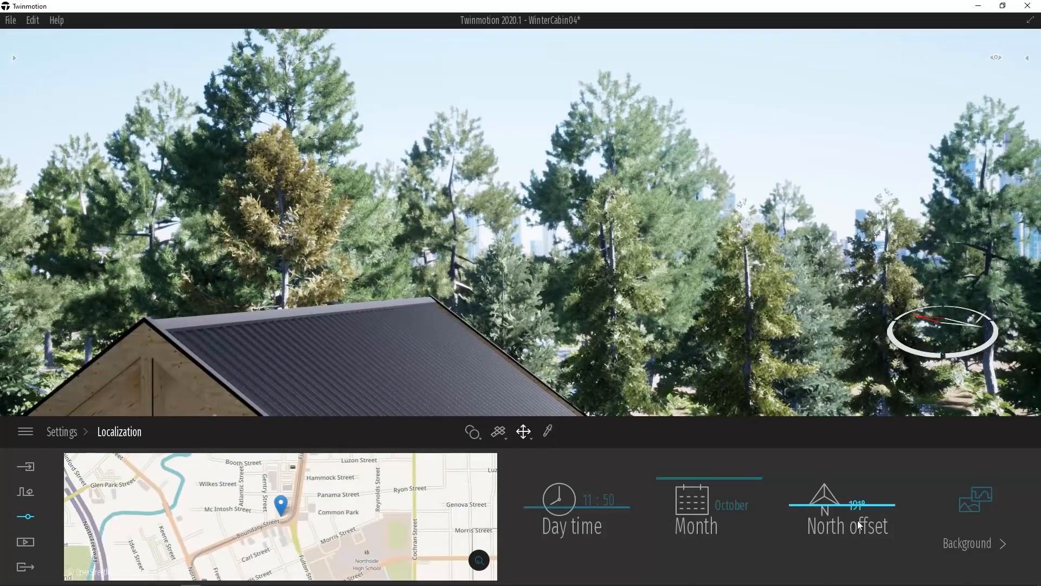